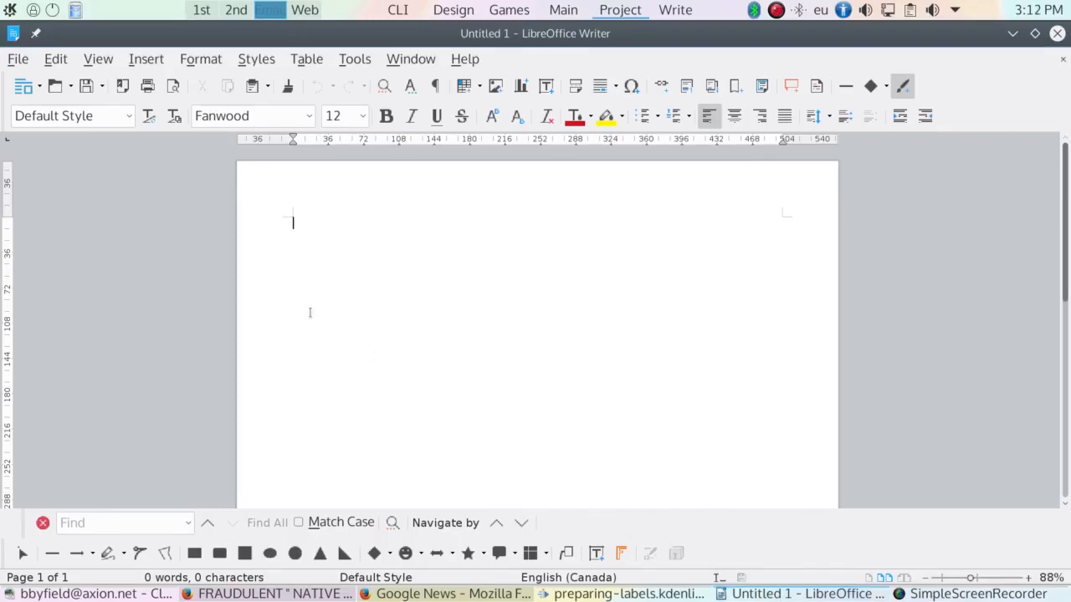
# Start a new Labels document from the File > New menu.
pyautogui.click(17, 59)
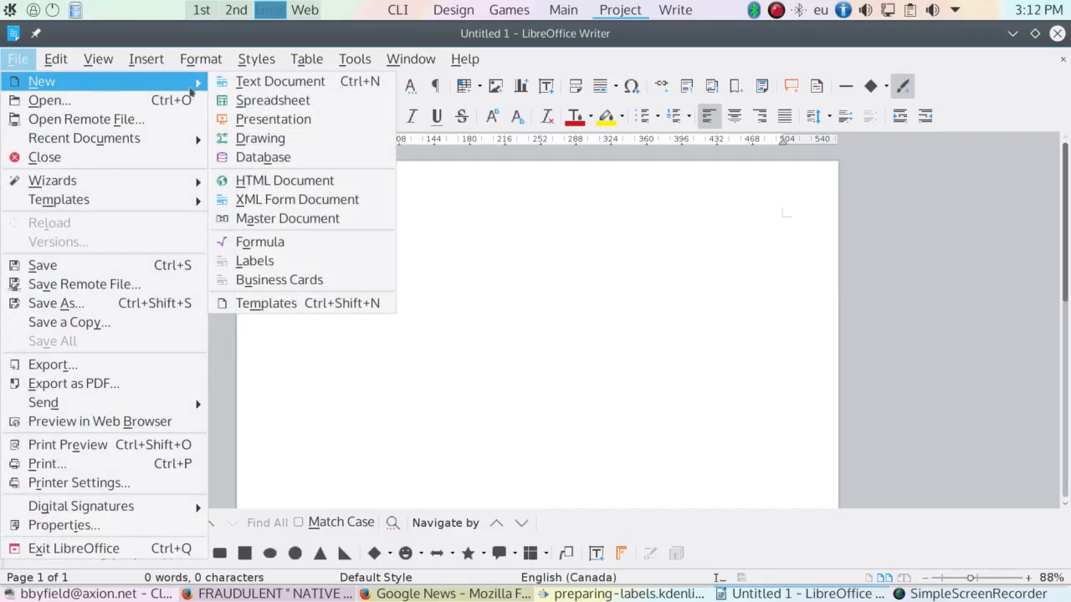
pyautogui.moveTo(254, 261)
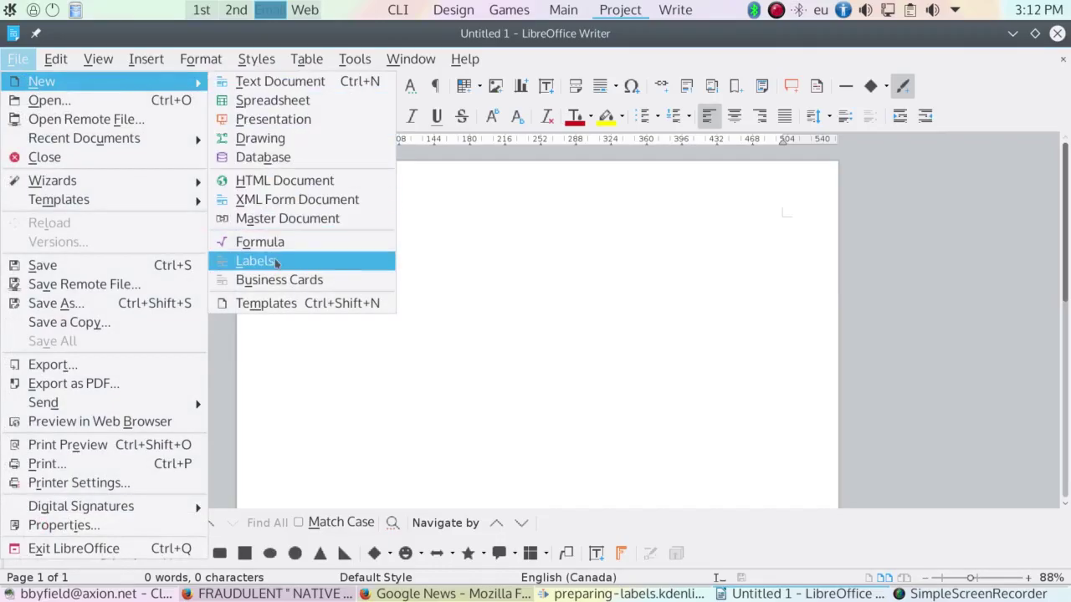
pyautogui.click(254, 261)
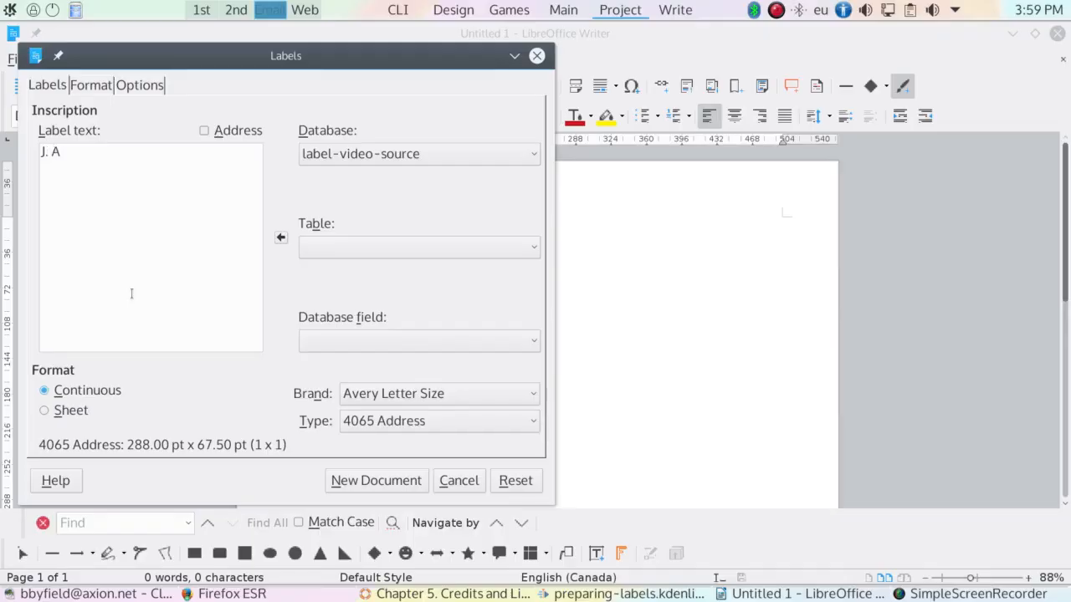
# Enter the name and the 1111 Pemberley street start into the label text.
pyautogui.write('usten')
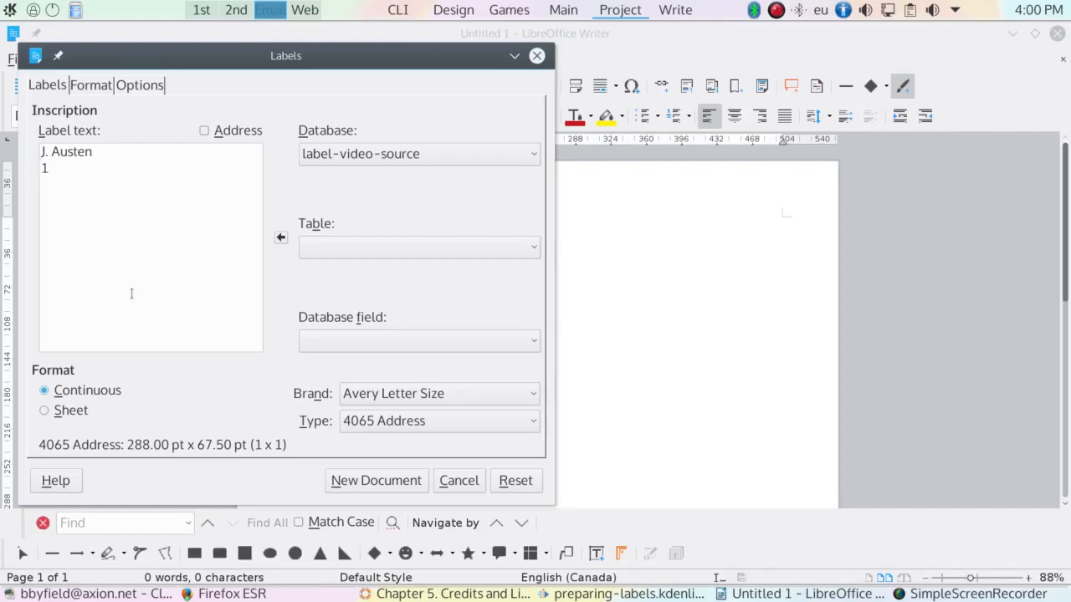
pyautogui.write('111')
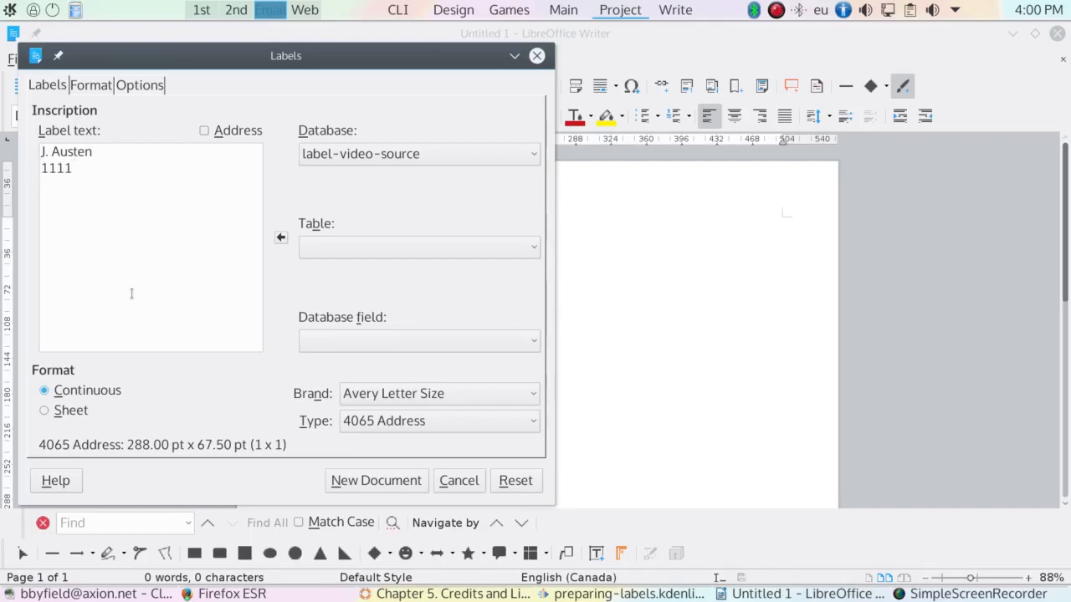
pyautogui.write('Pemberl')
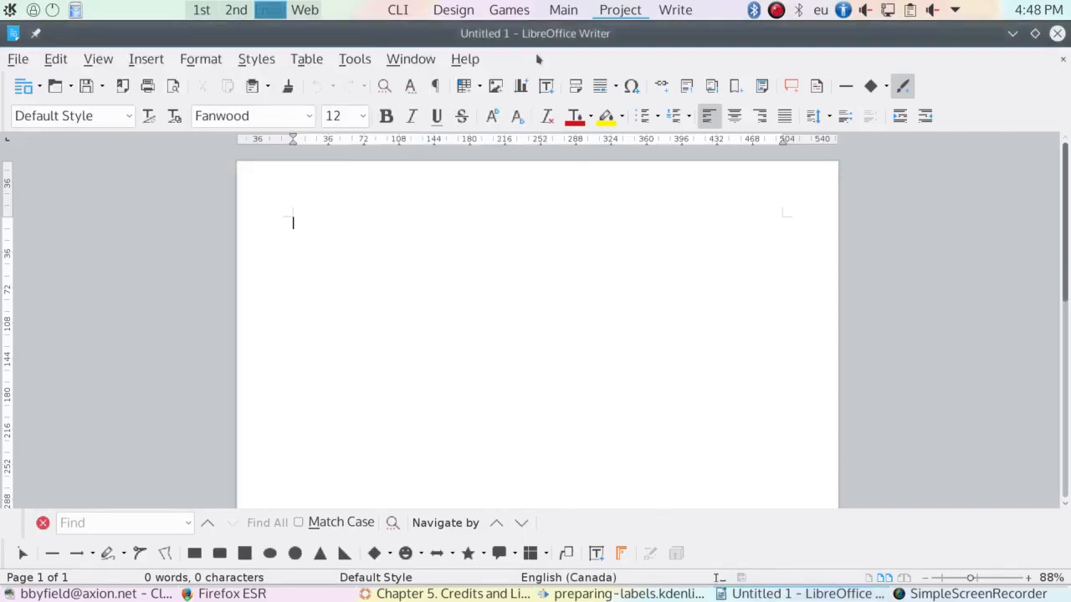
# Fill user data with Jane Austen, 1111 Pemberley Crescent, Lambton, and confirm with OK.
pyautogui.click(355, 58)
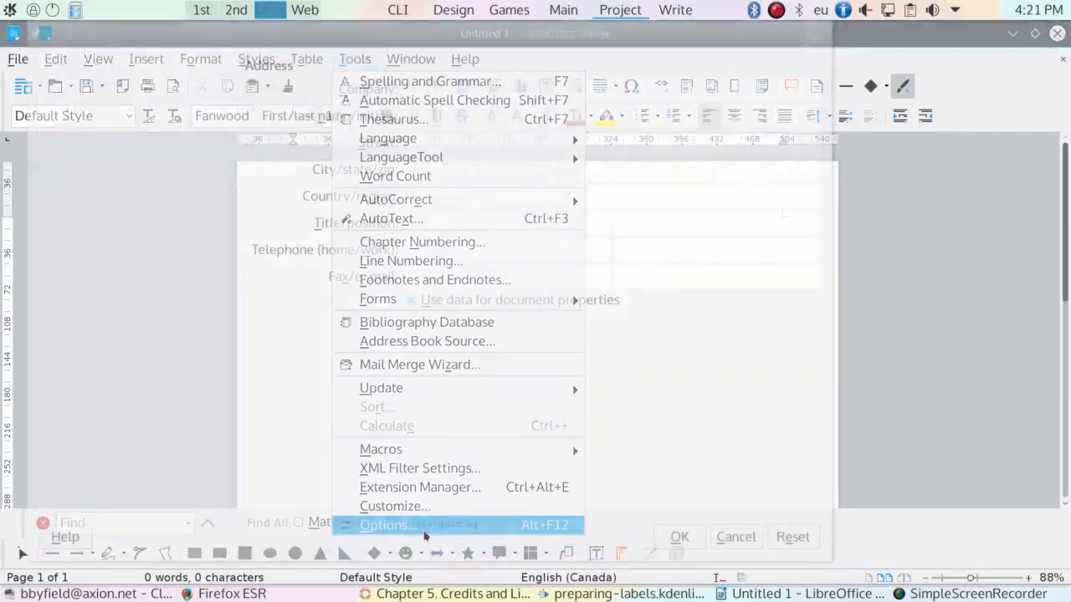
pyautogui.click(386, 526)
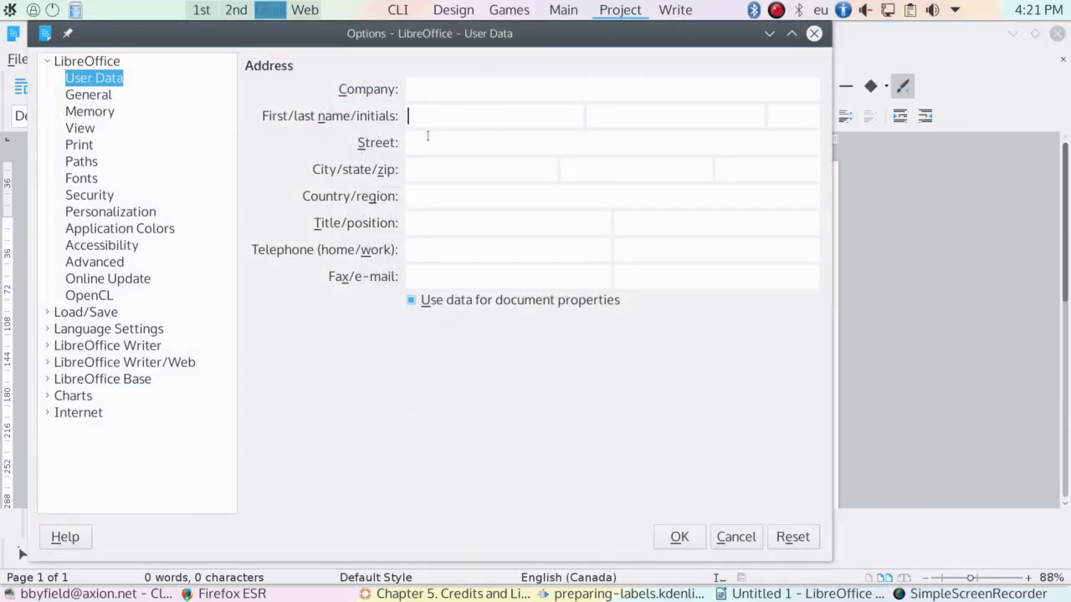
pyautogui.write('Jan')
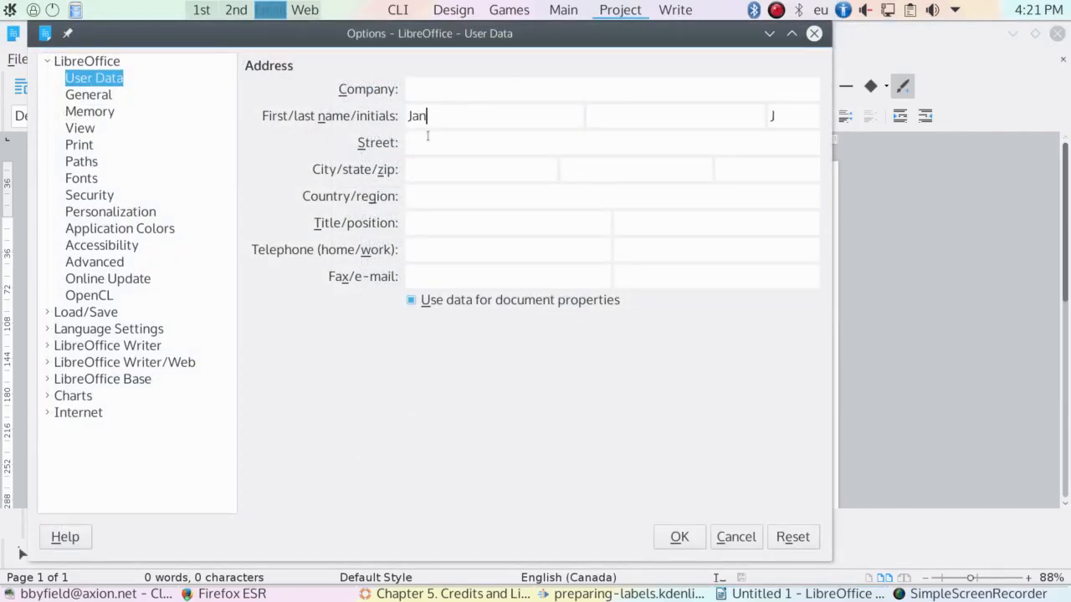
pyautogui.write('e')
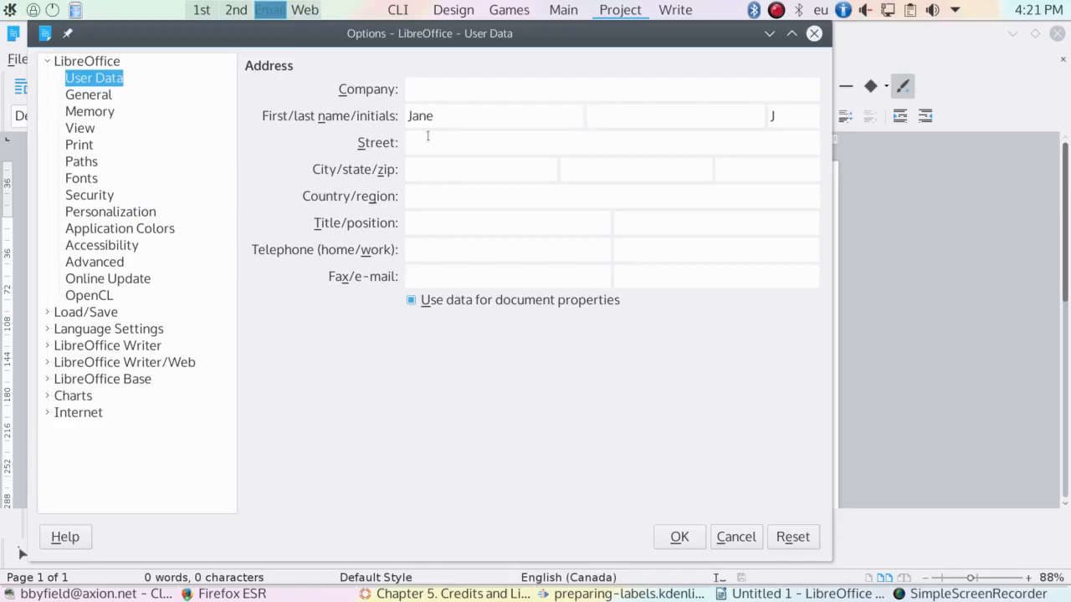
pyautogui.write('Austen')
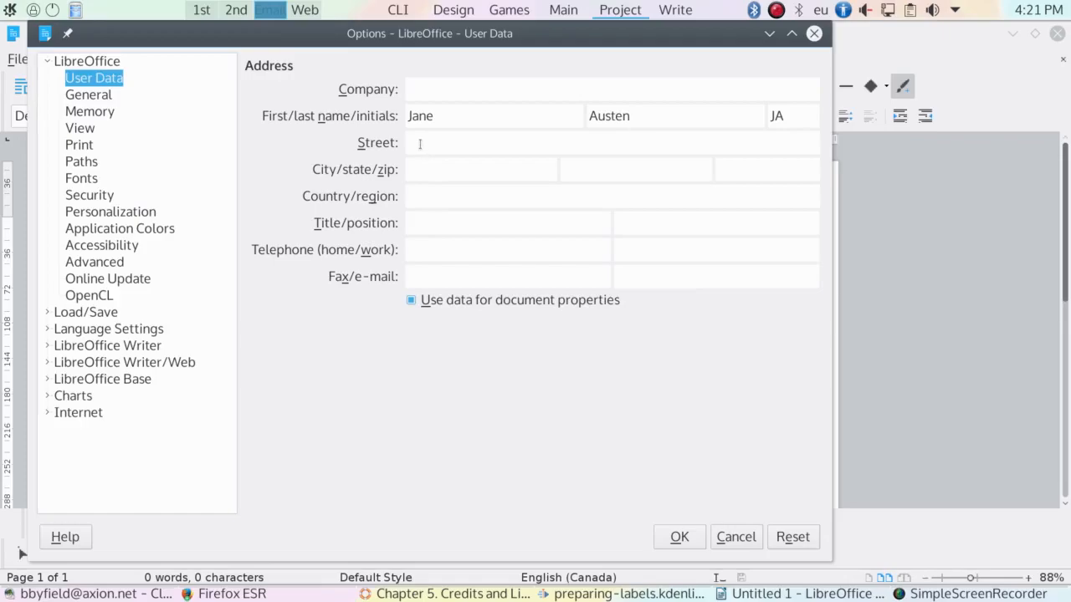
pyautogui.write('11')
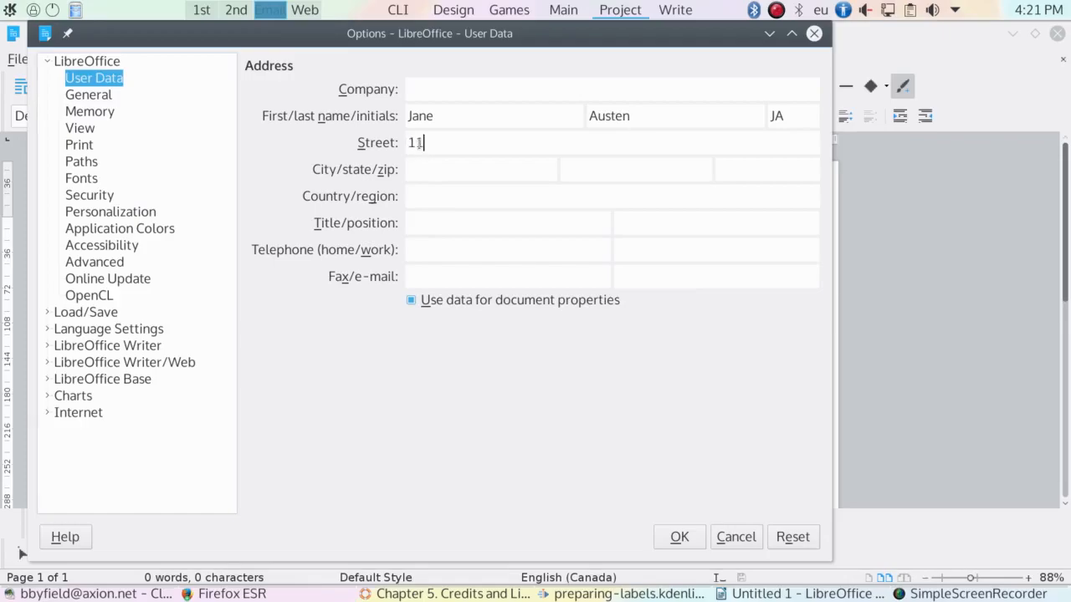
pyautogui.write('11 P')
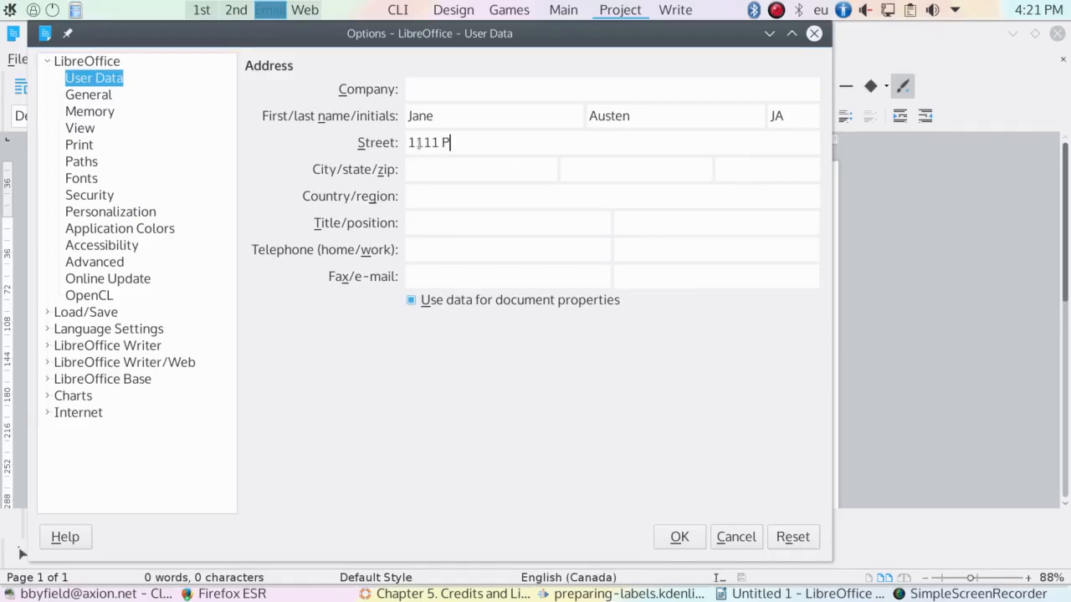
pyautogui.write('ember')
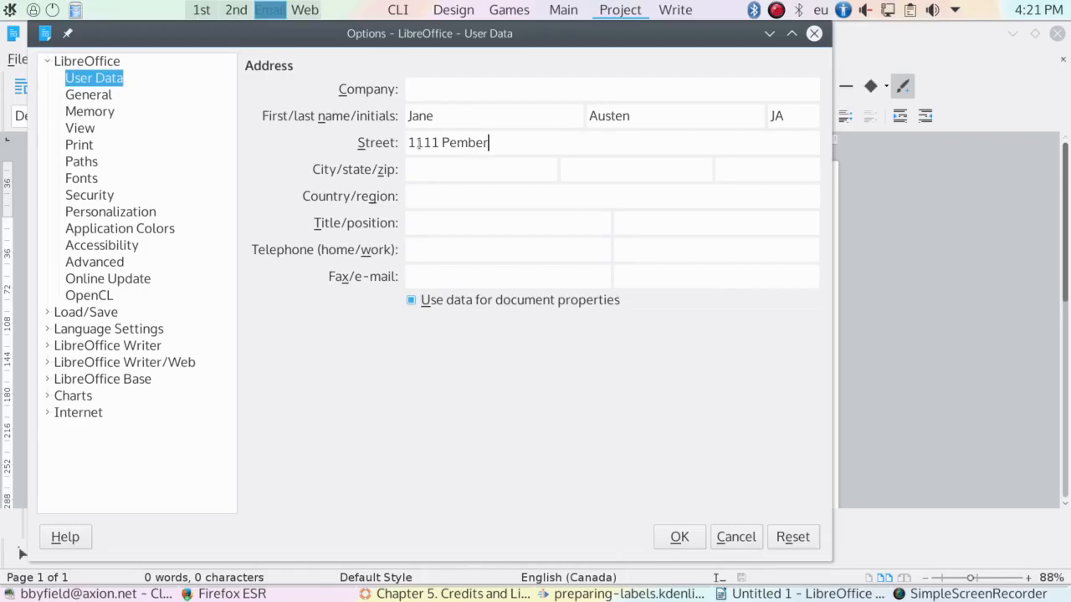
pyautogui.write('ley C')
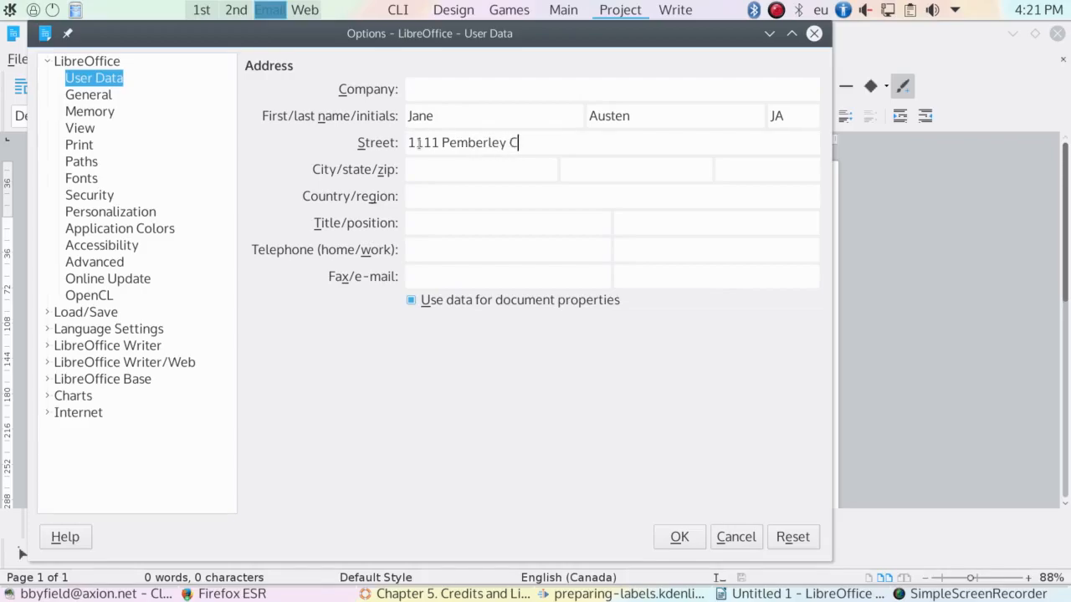
pyautogui.write('rescent')
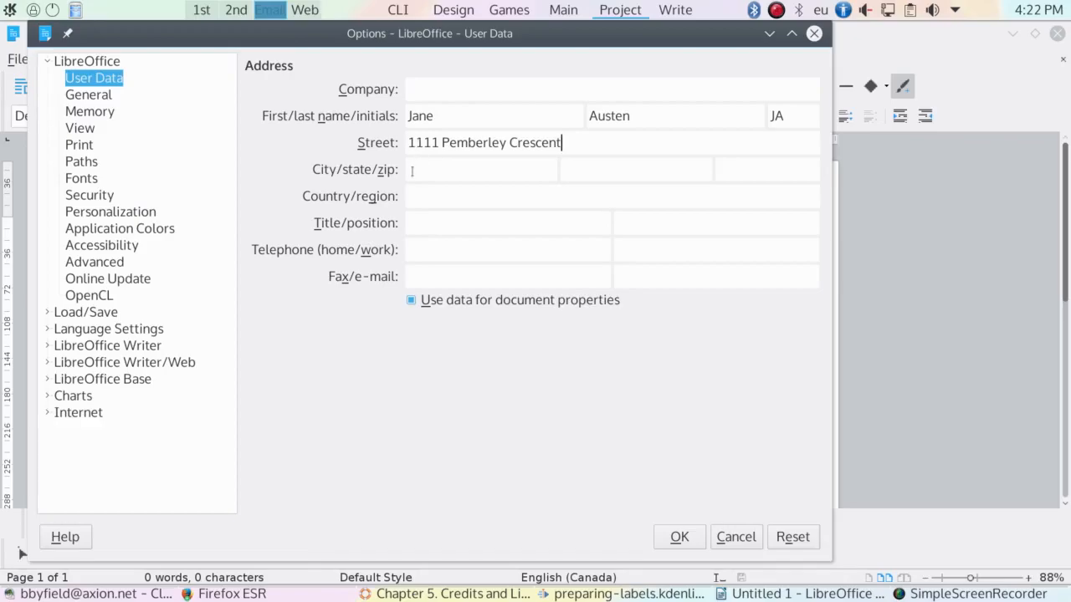
pyautogui.write('L')
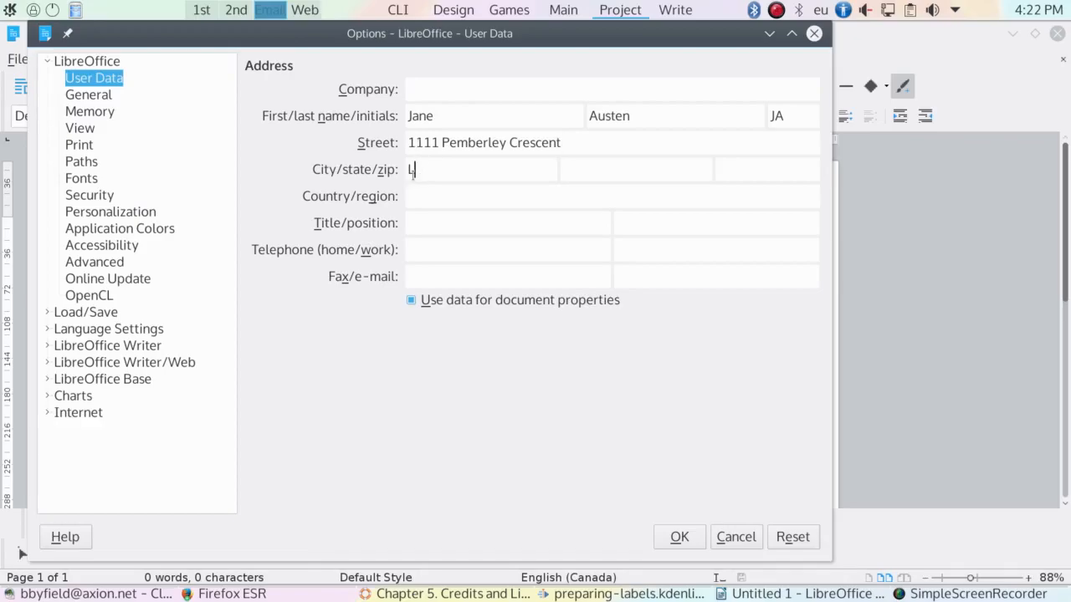
pyautogui.write('ambton')
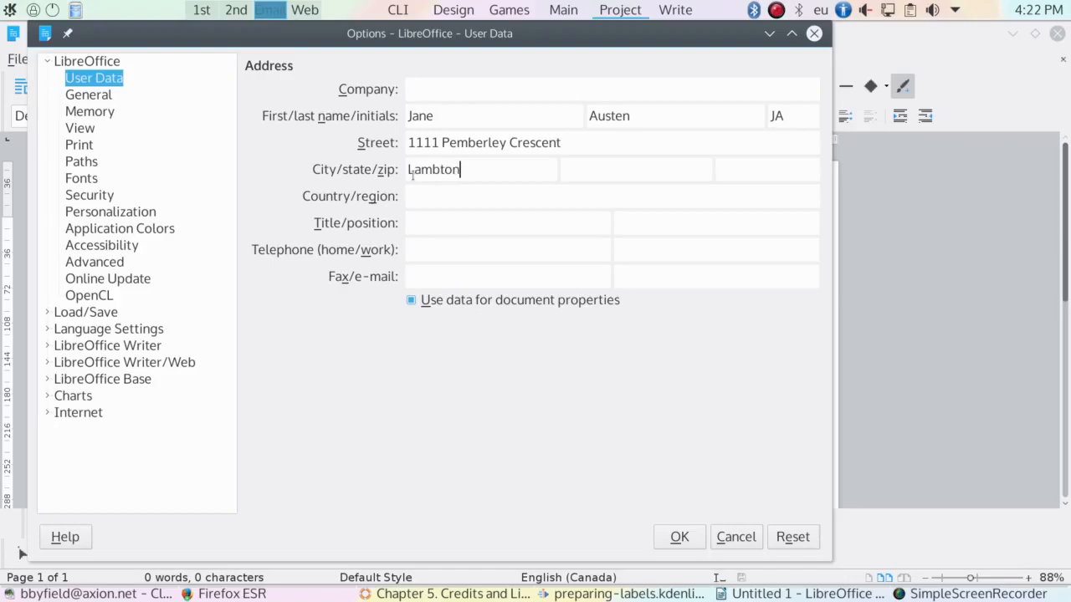
pyautogui.click(635, 169)
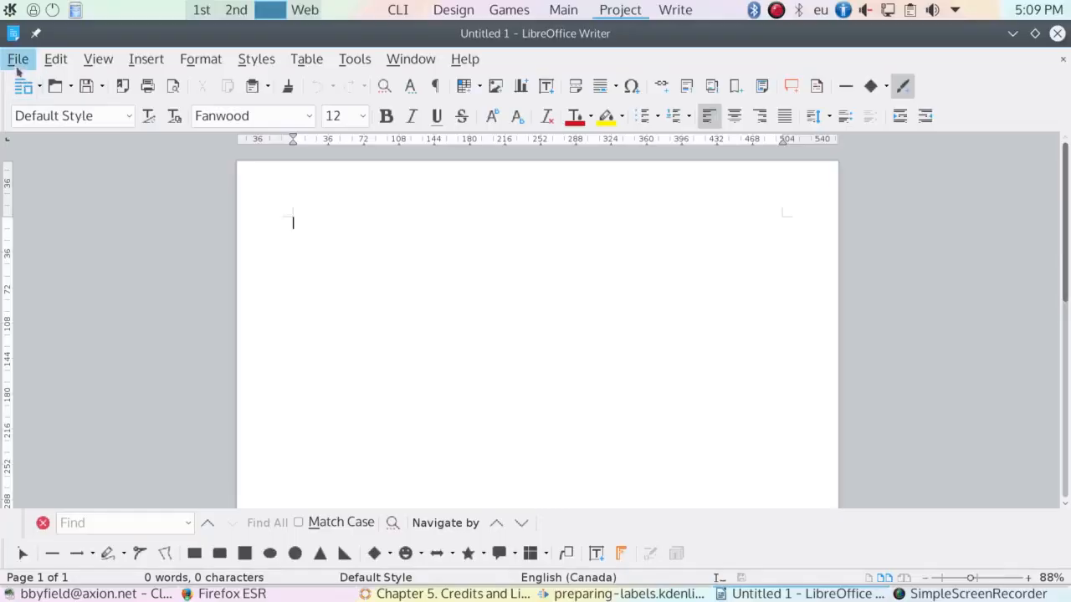
# Launch the Database Wizard via File > New > Database.
pyautogui.click(17, 59)
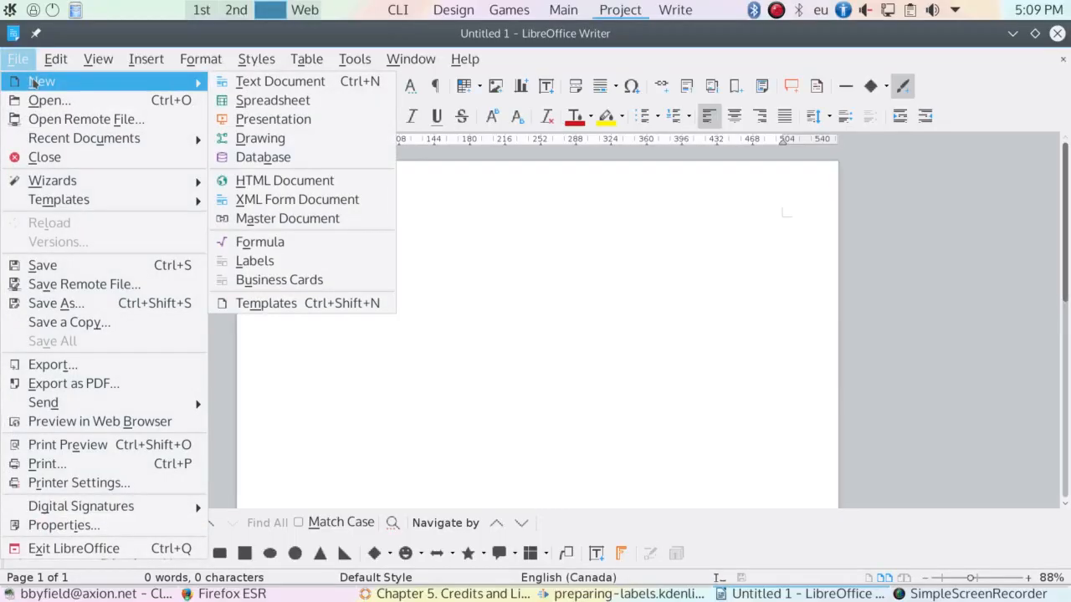
pyautogui.moveTo(263, 158)
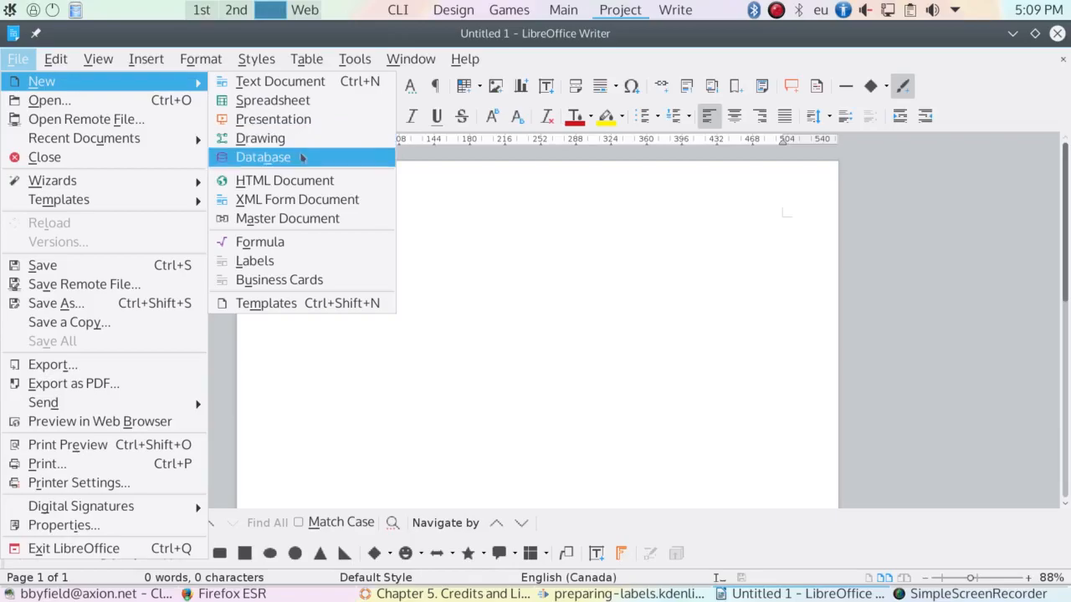
pyautogui.click(263, 157)
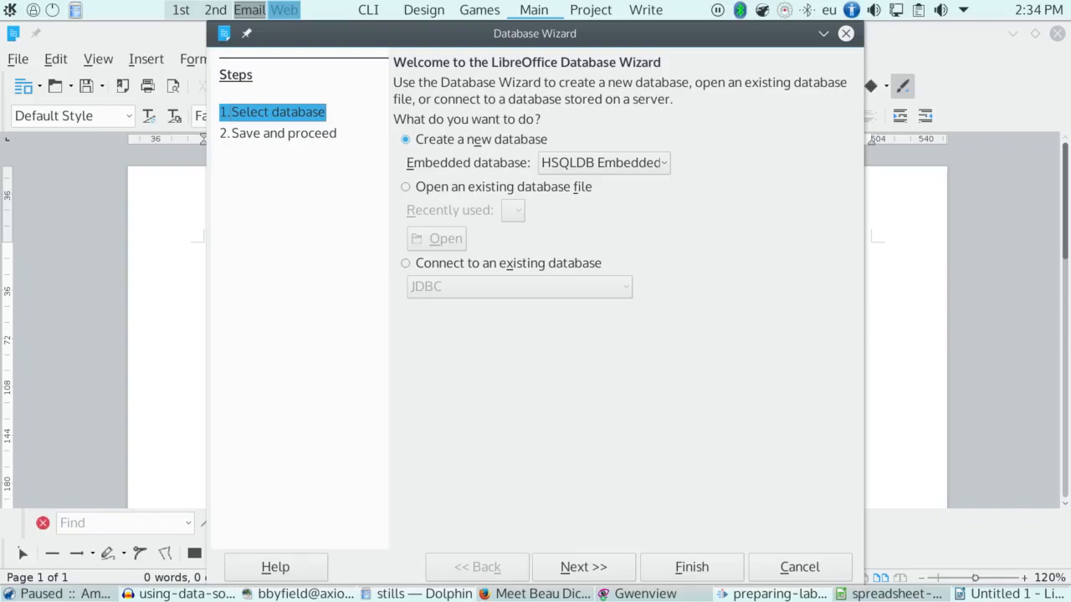
# Connect an existing spreadsheet as a database and register it as address-labels.
pyautogui.click(405, 263)
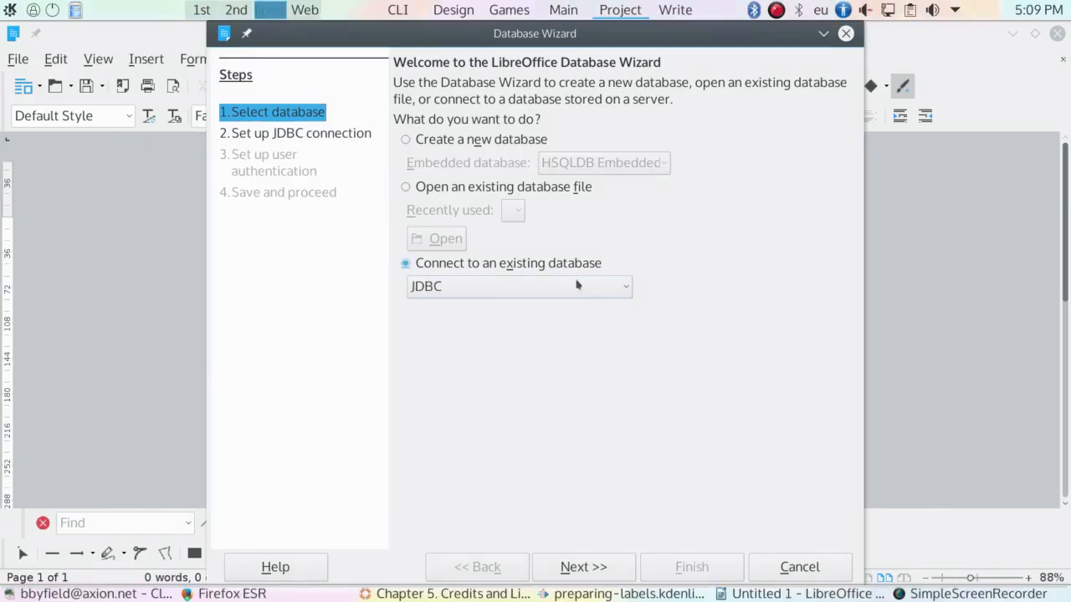
pyautogui.click(625, 286)
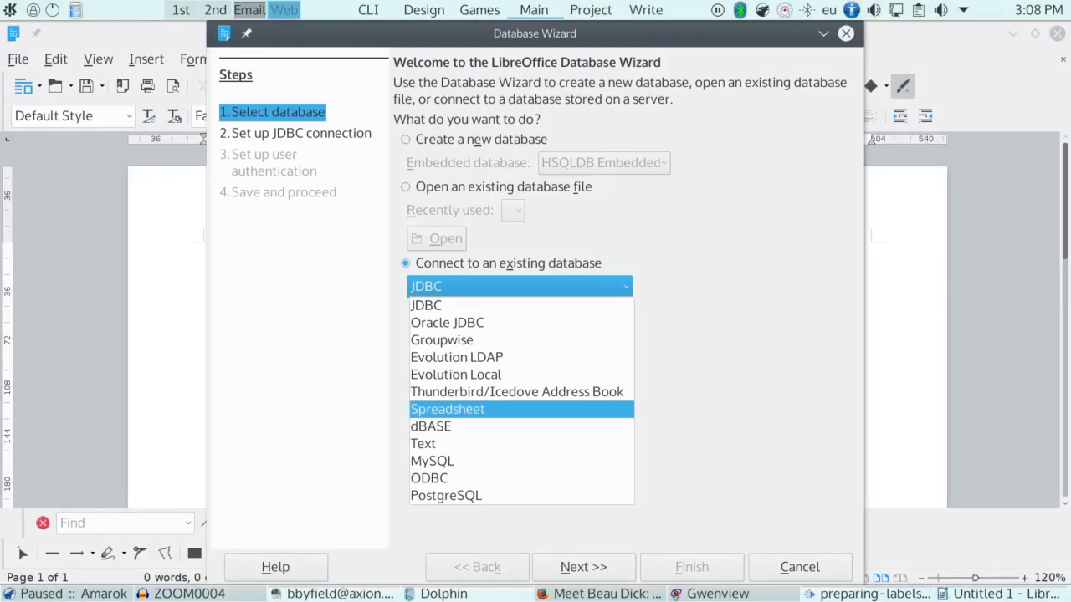
pyautogui.click(446, 408)
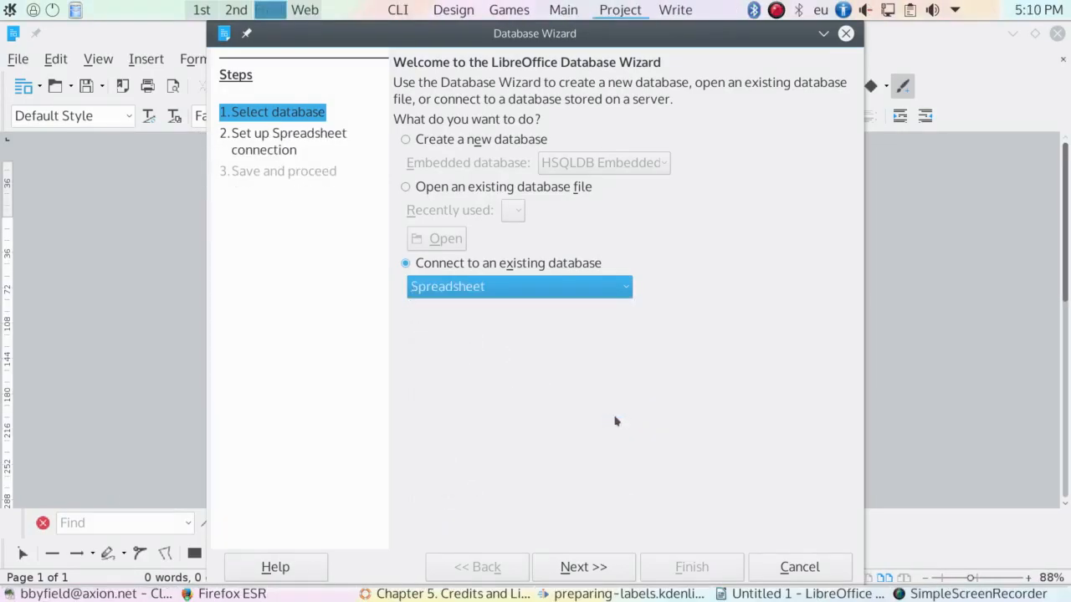
pyautogui.click(583, 566)
pyautogui.write('a')
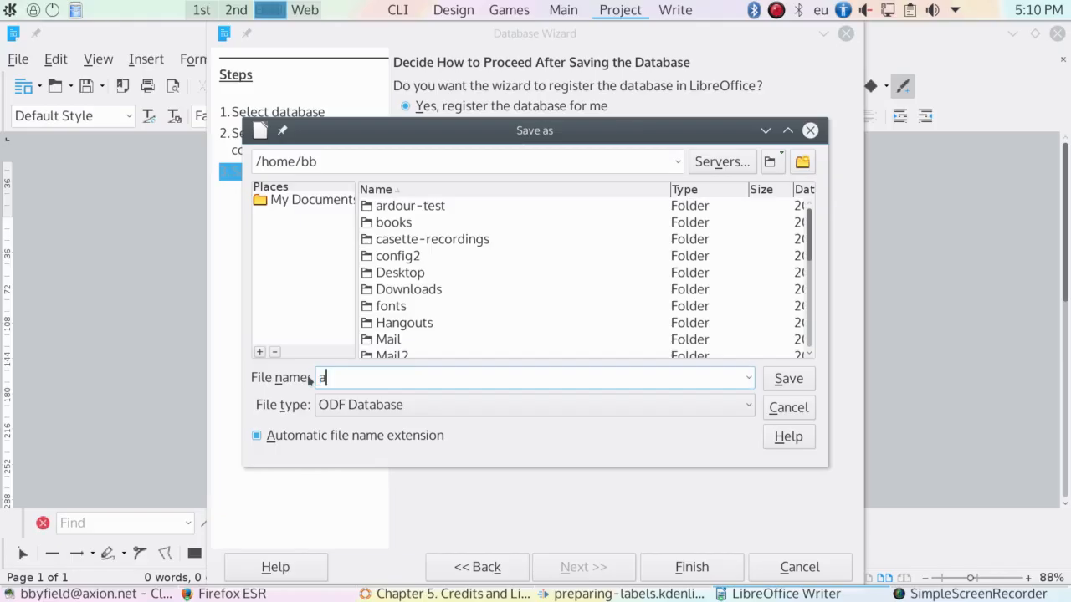
pyautogui.write('ddress')
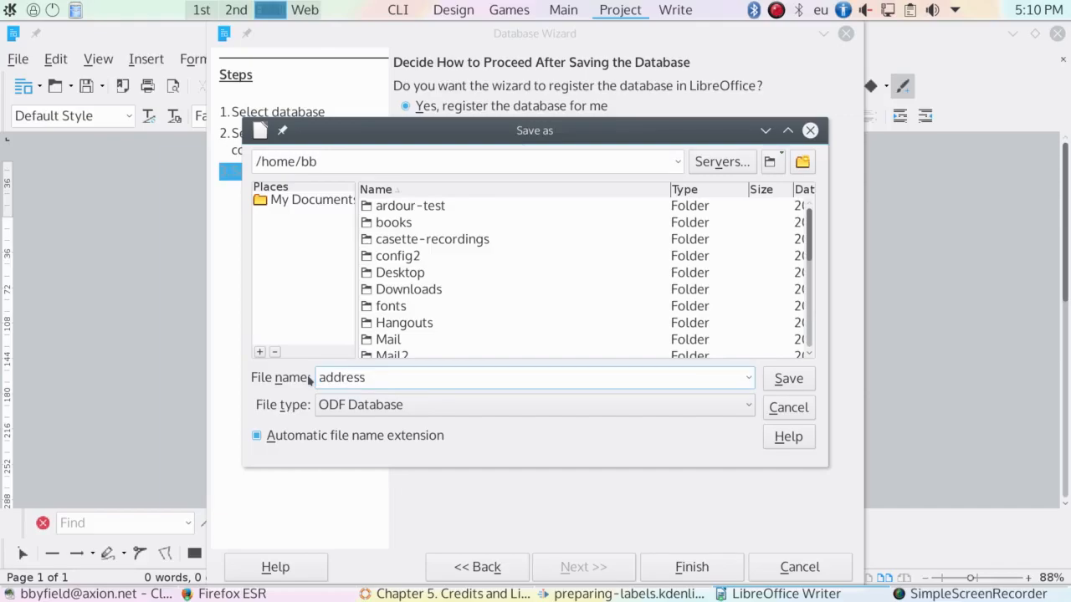
pyautogui.write('-labels')
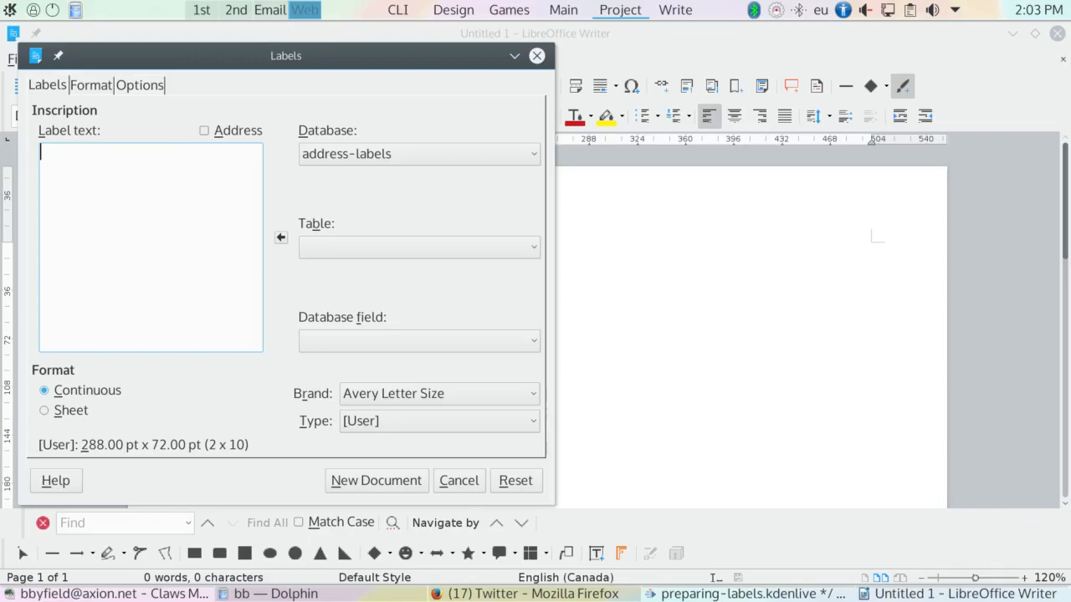
# Pick the address-labels database and insert the Name, Address and City, Province, Postal Code fields into the label text.
pyautogui.click(419, 154)
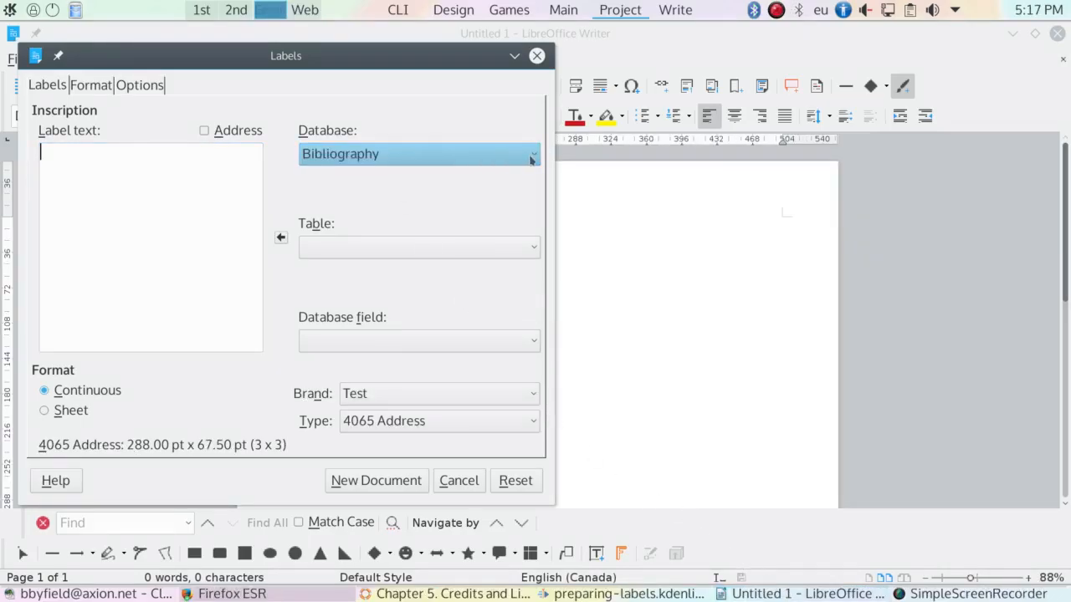
pyautogui.click(532, 153)
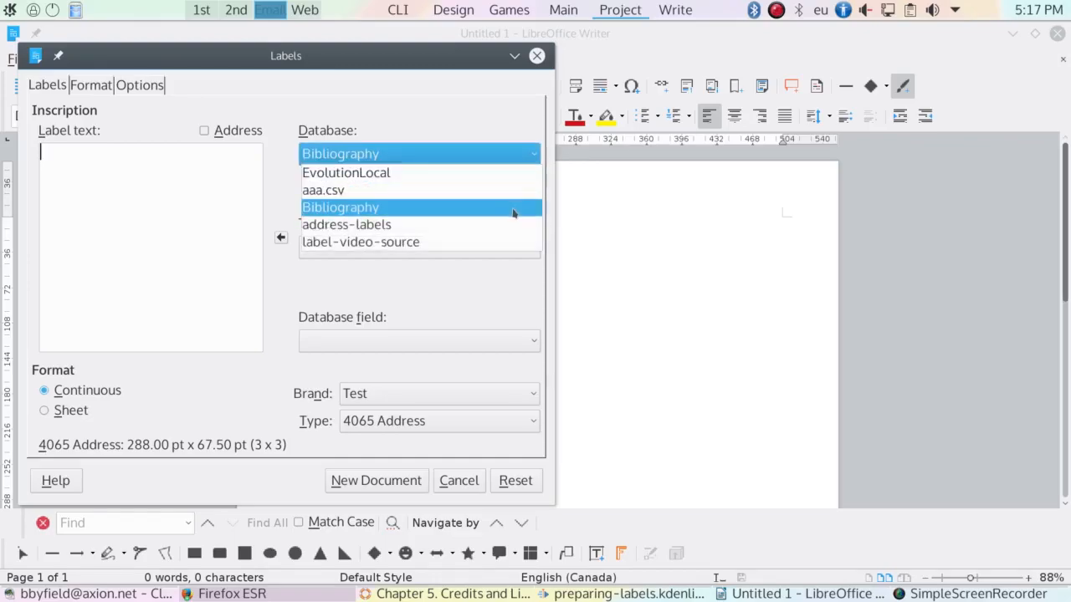
pyautogui.click(345, 224)
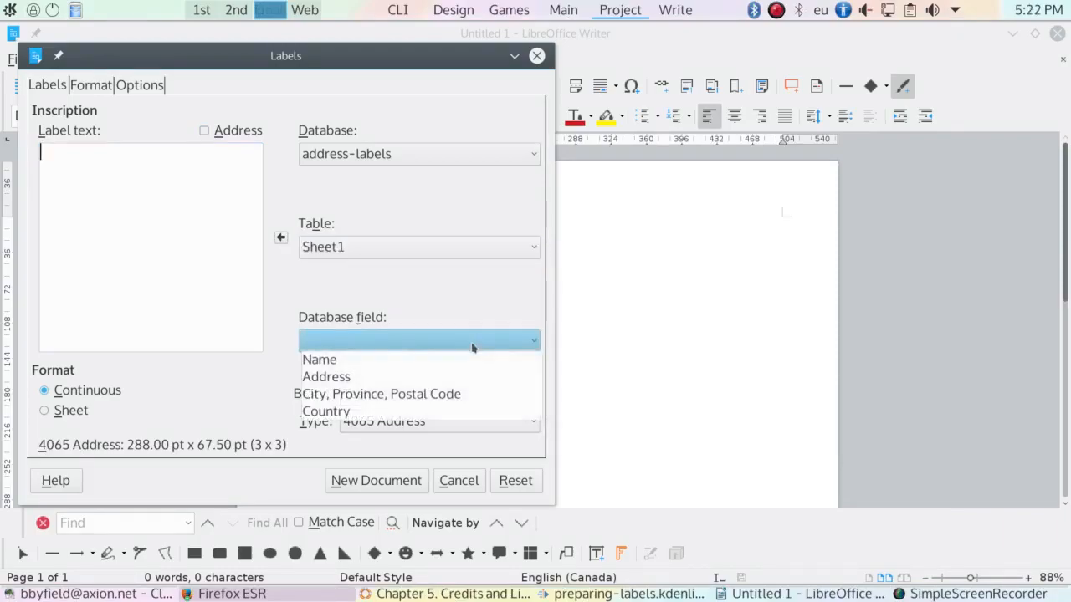
pyautogui.click(317, 358)
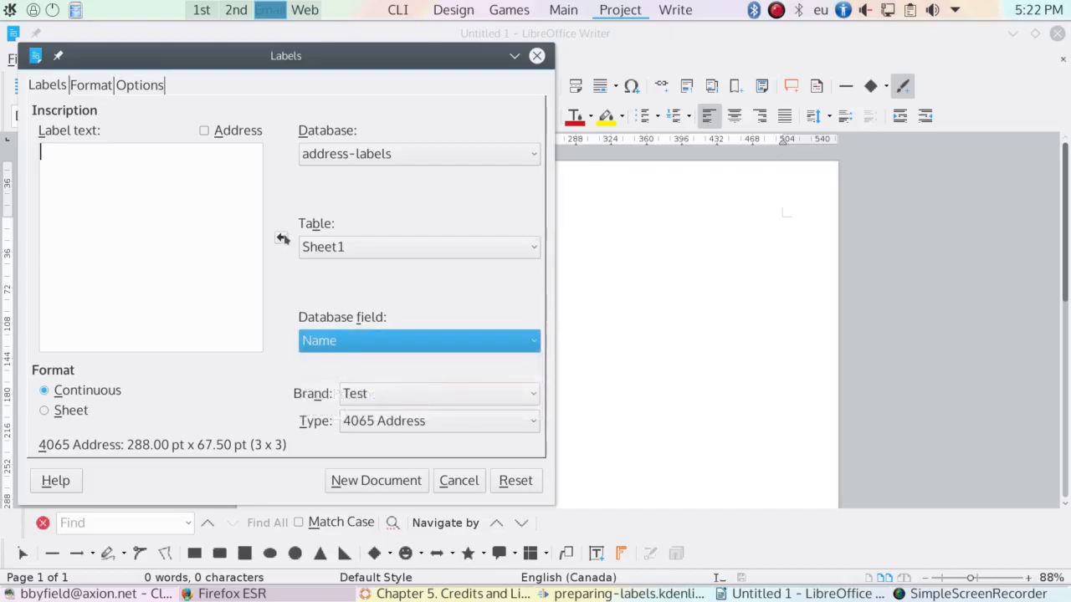
pyautogui.click(281, 237)
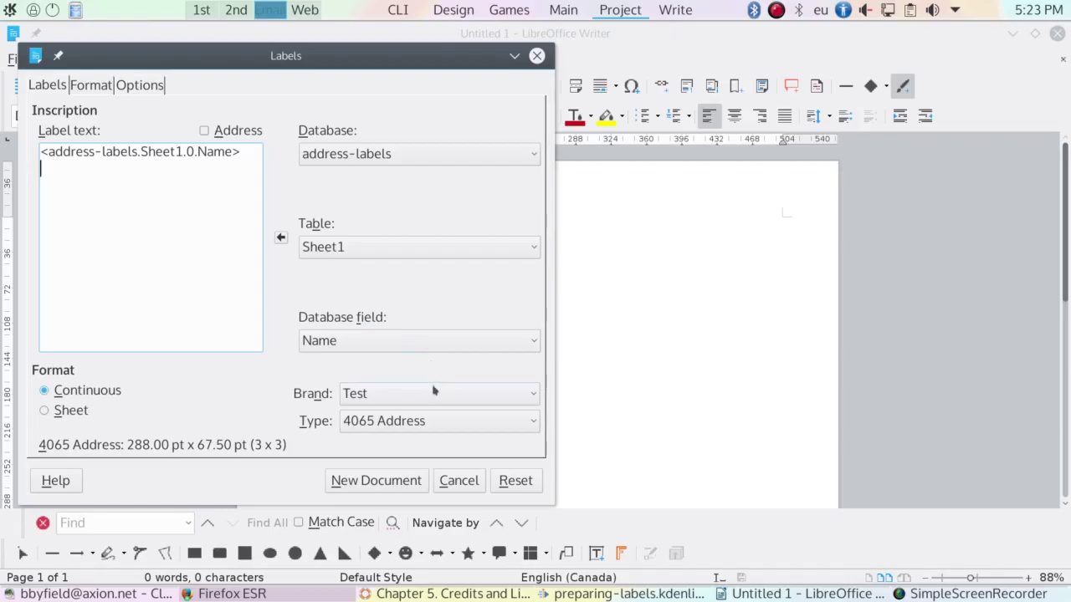
pyautogui.click(419, 342)
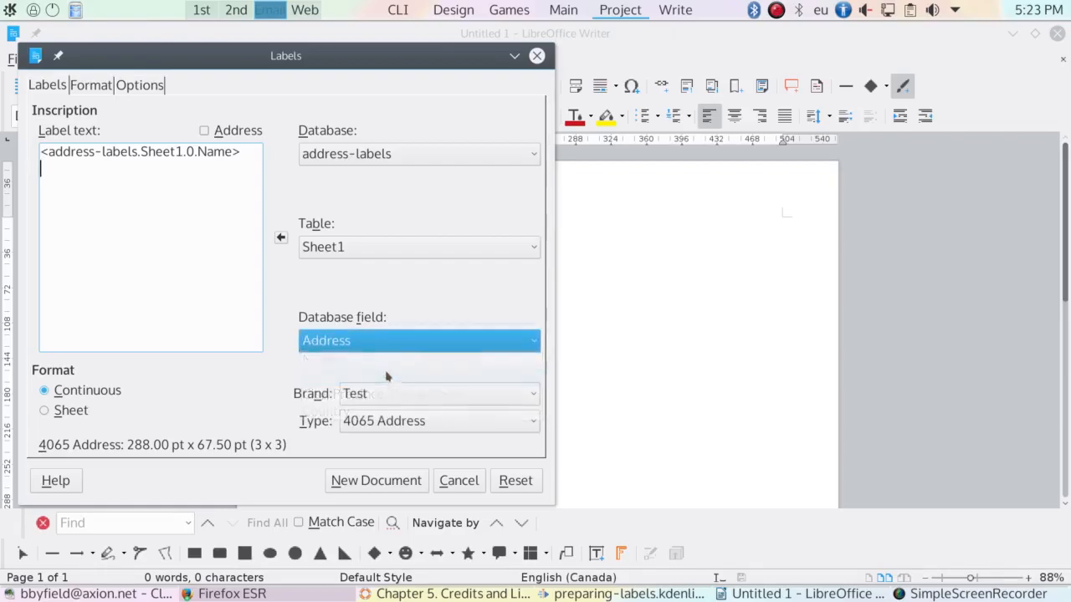
pyautogui.click(281, 238)
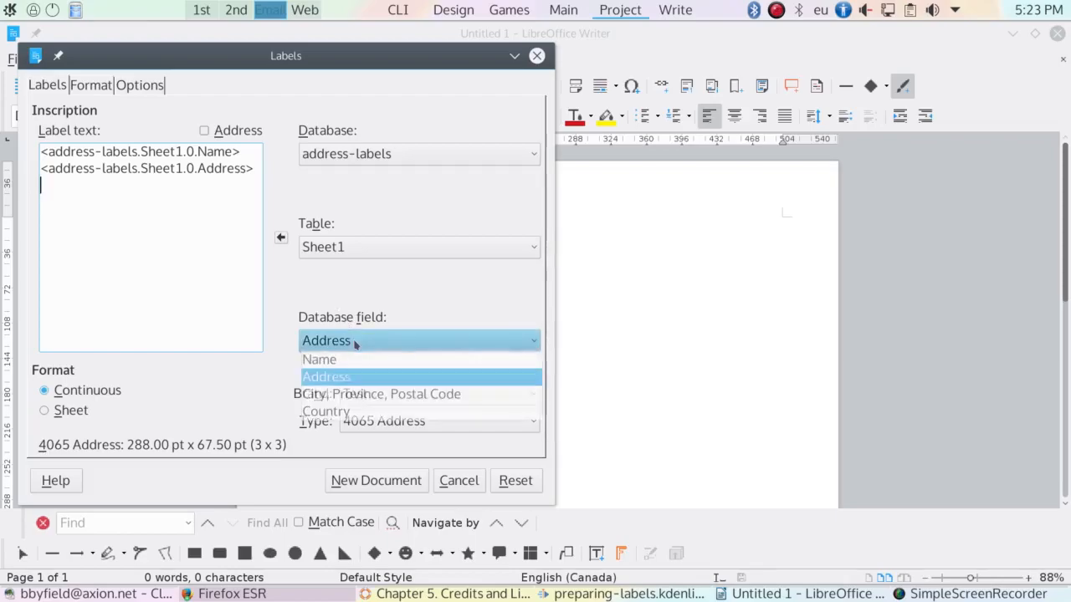
pyautogui.click(398, 395)
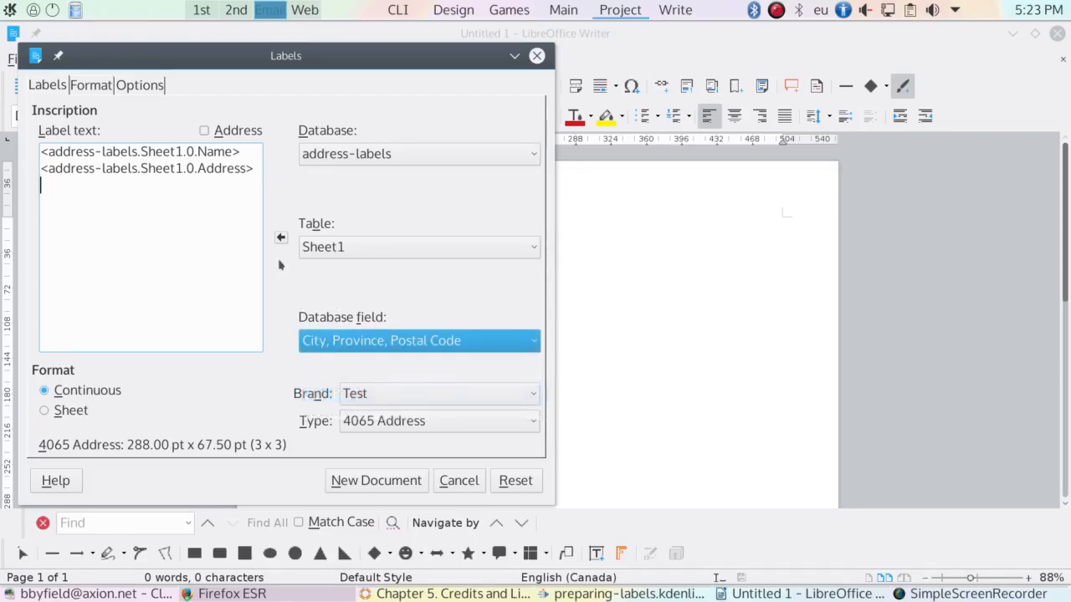
pyautogui.click(281, 238)
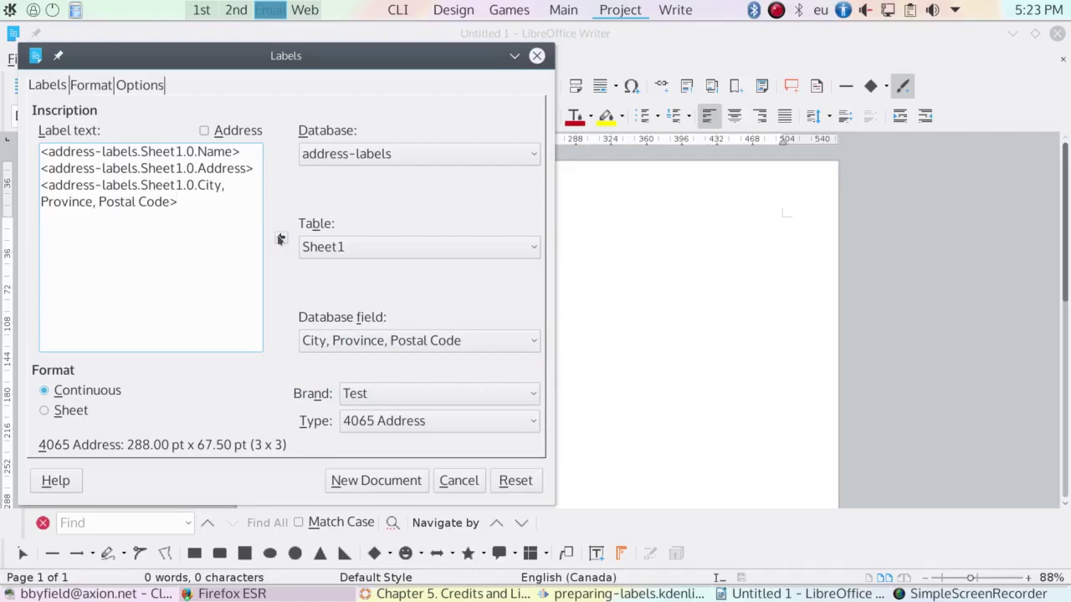
pyautogui.moveTo(388, 351)
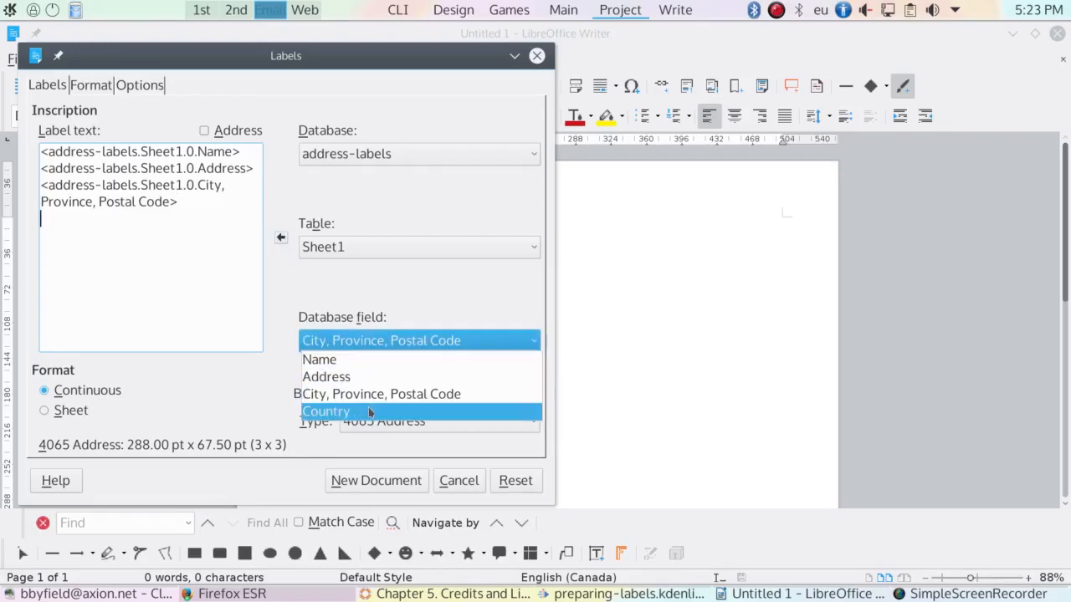
pyautogui.click(325, 411)
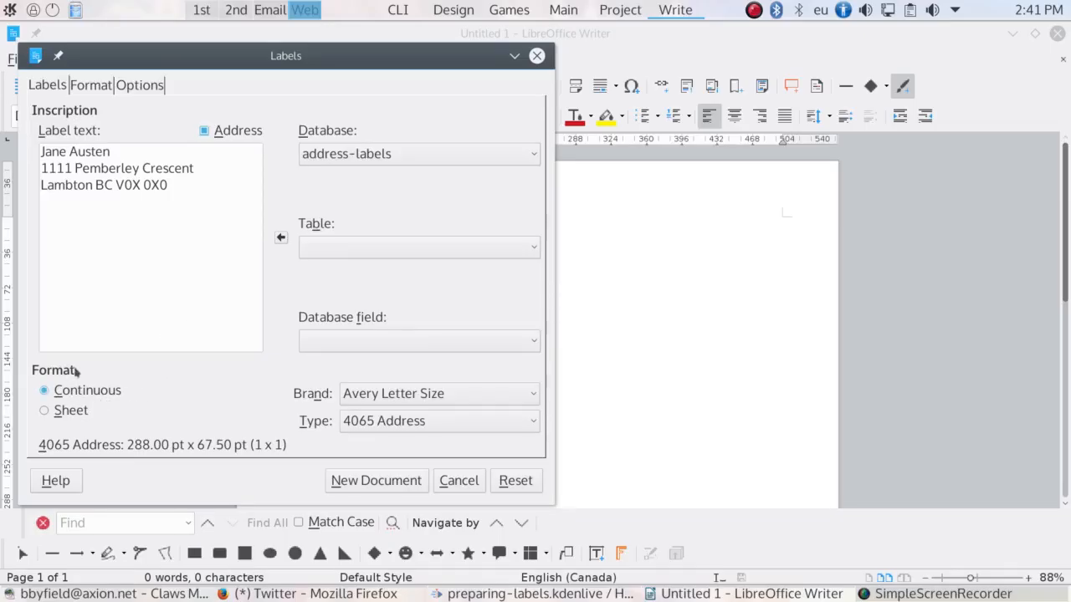
# Set the format to Sheet, brand Avery Letter Size, type 5161 Address.
pyautogui.click(43, 410)
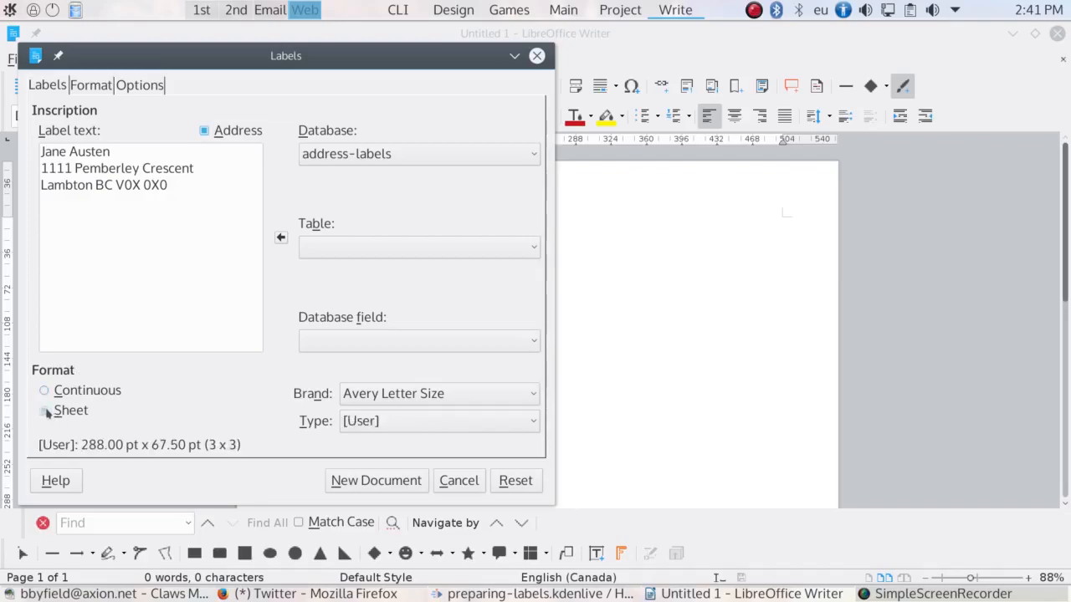
pyautogui.click(43, 410)
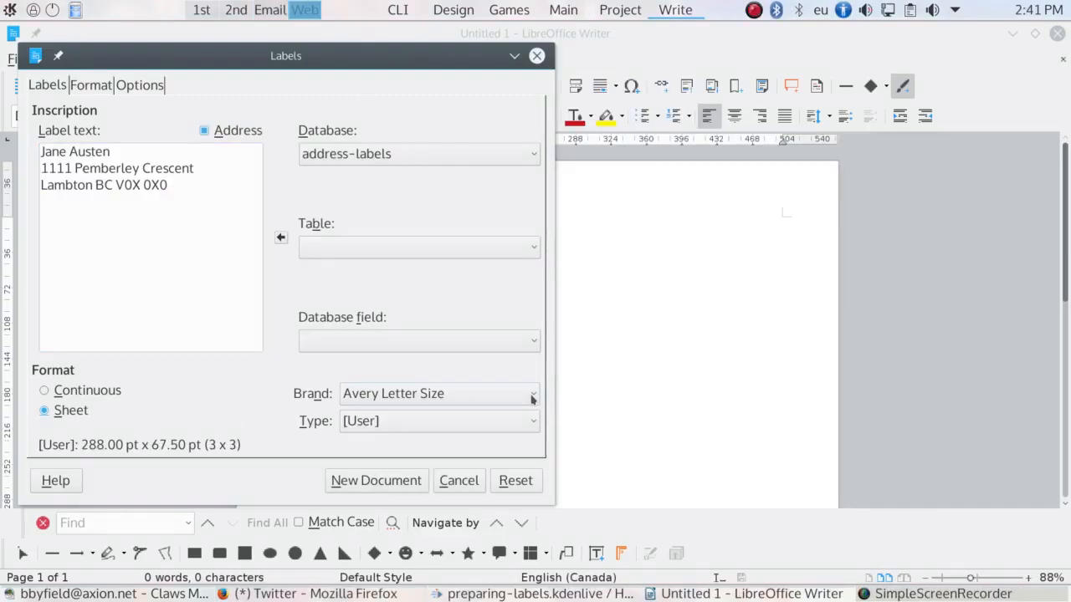
pyautogui.click(532, 393)
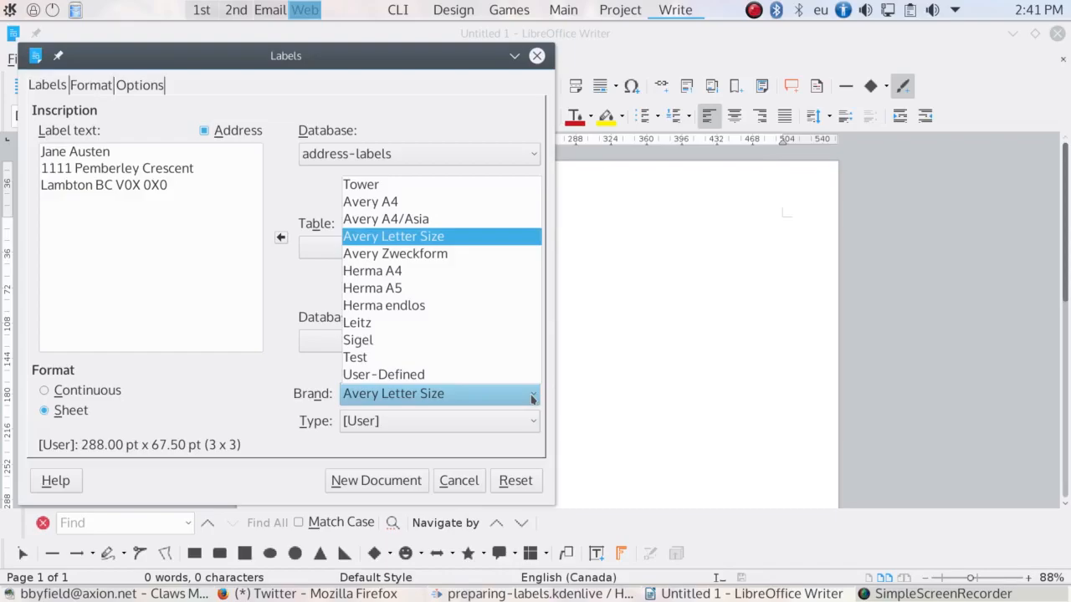
pyautogui.click(394, 236)
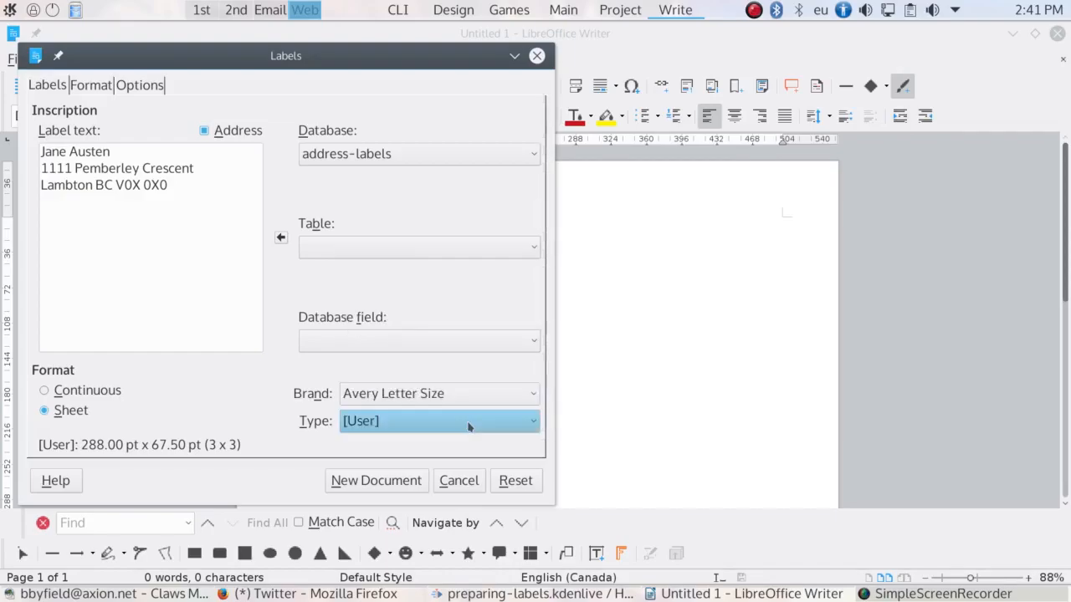
pyautogui.click(438, 421)
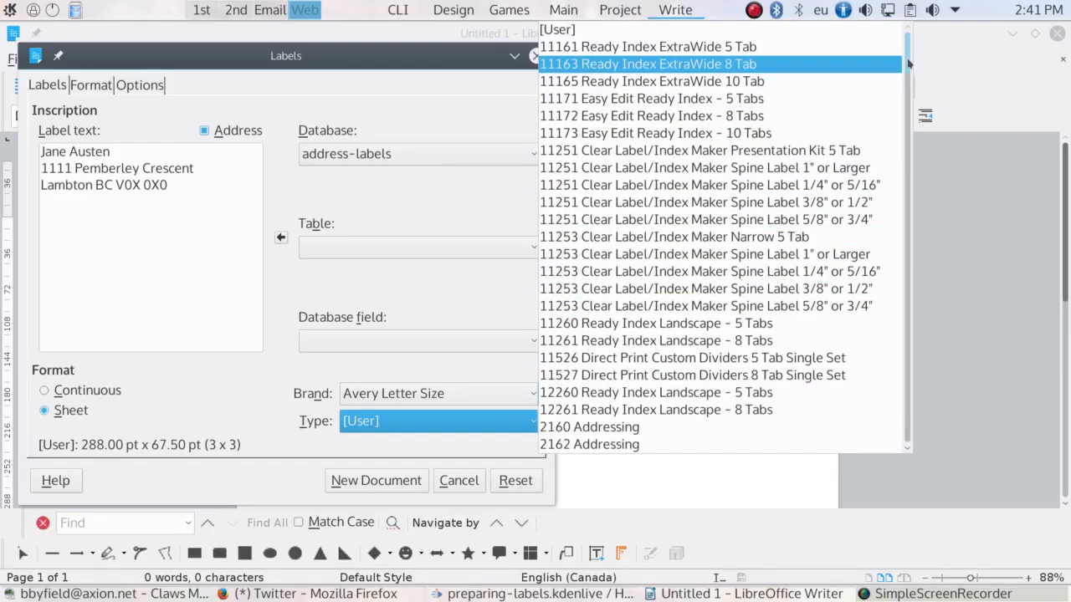
pyautogui.scroll(-3)
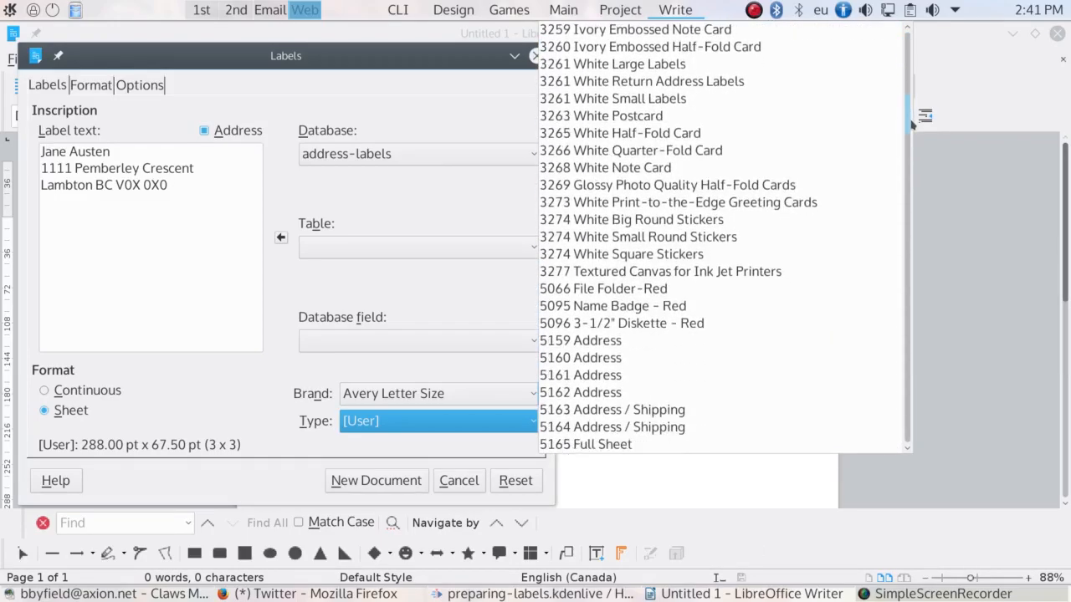
pyautogui.click(579, 375)
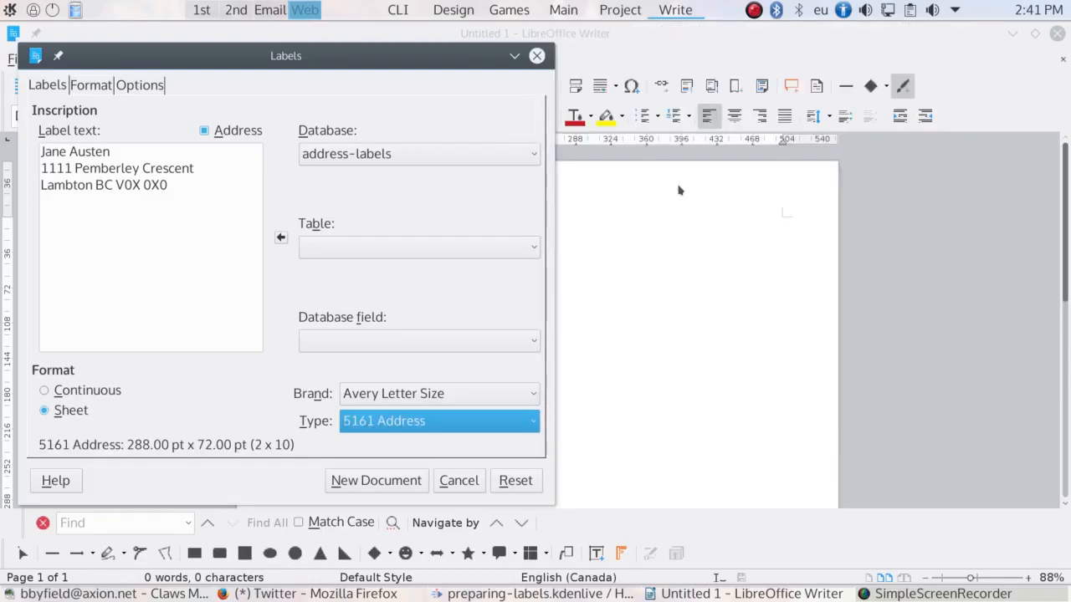
# In Options, try Single label then return to Entire page distribution with synchronized contents.
pyautogui.click(141, 84)
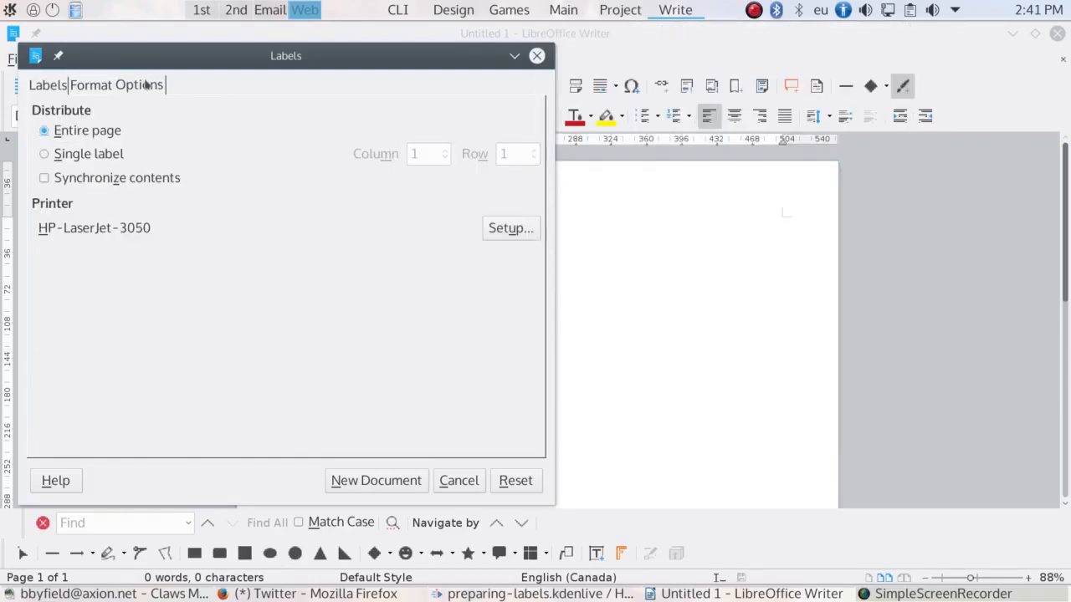
pyautogui.moveTo(154, 126)
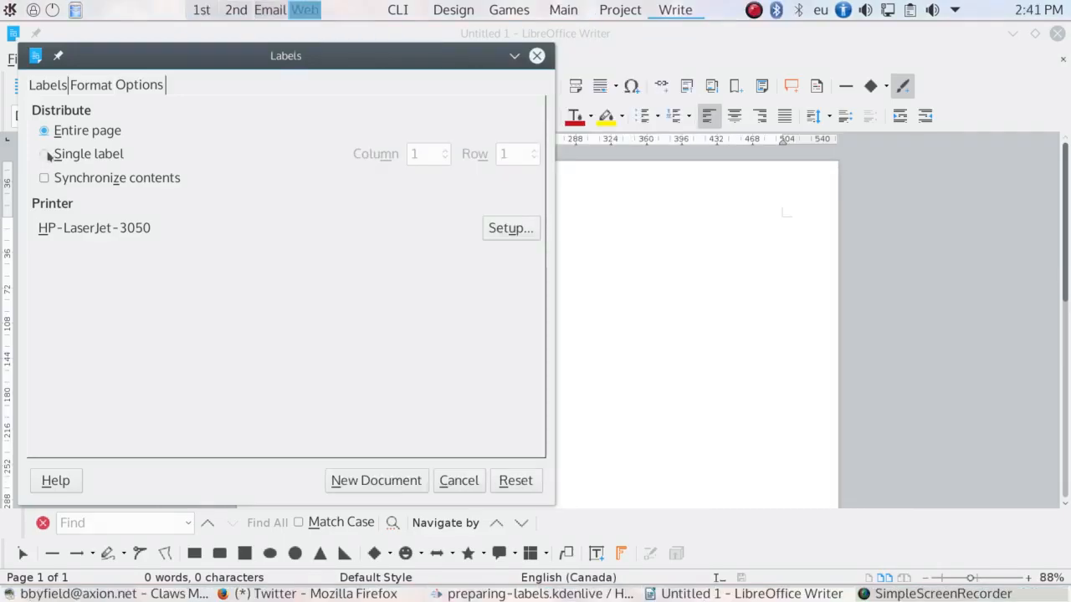
pyautogui.click(43, 154)
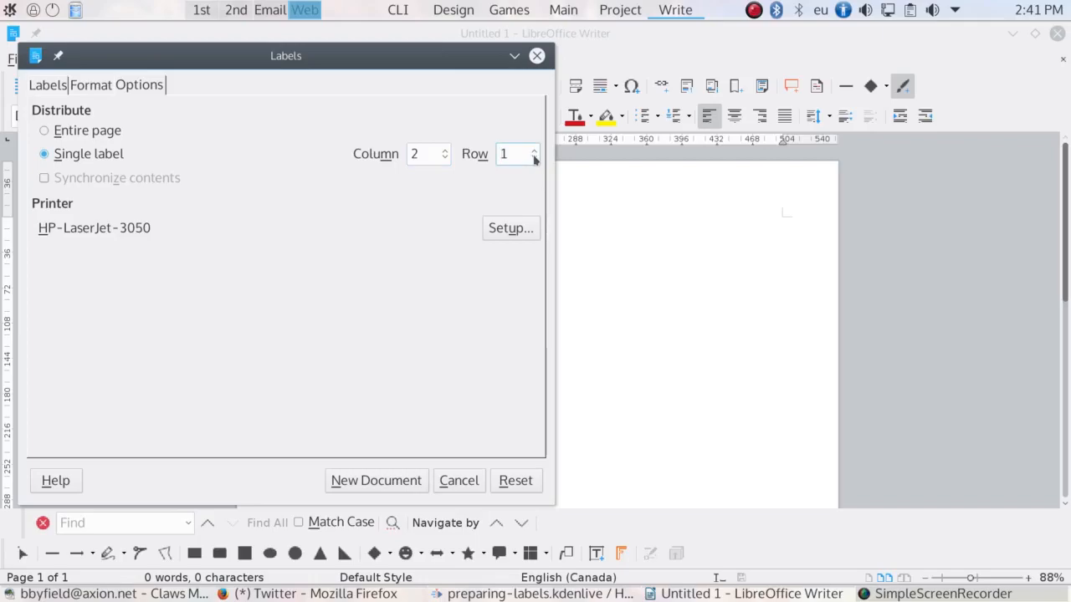
pyautogui.tripleClick(510, 154)
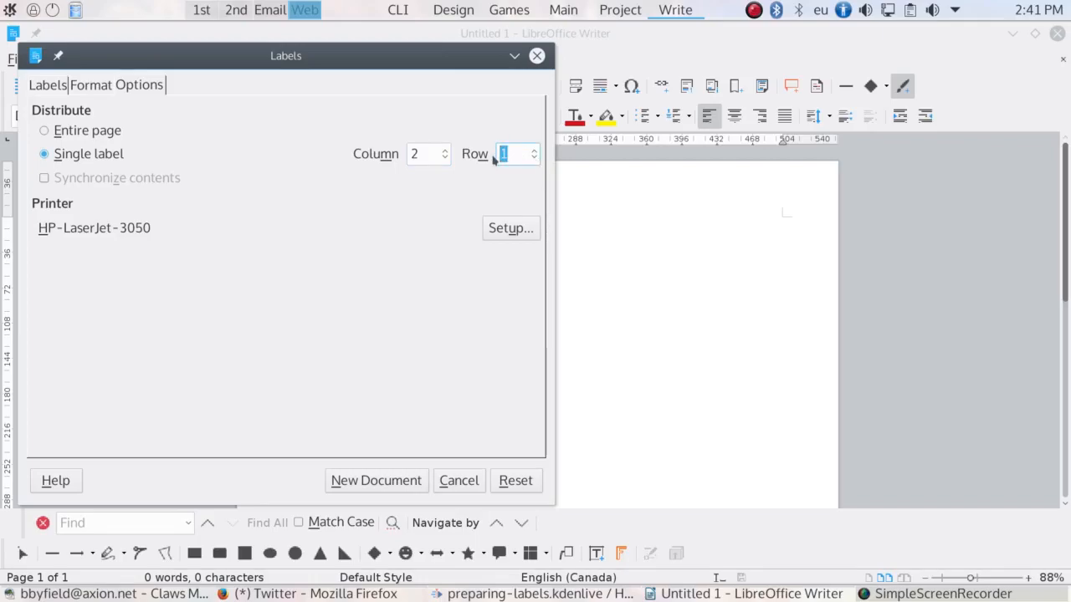
pyautogui.click(43, 130)
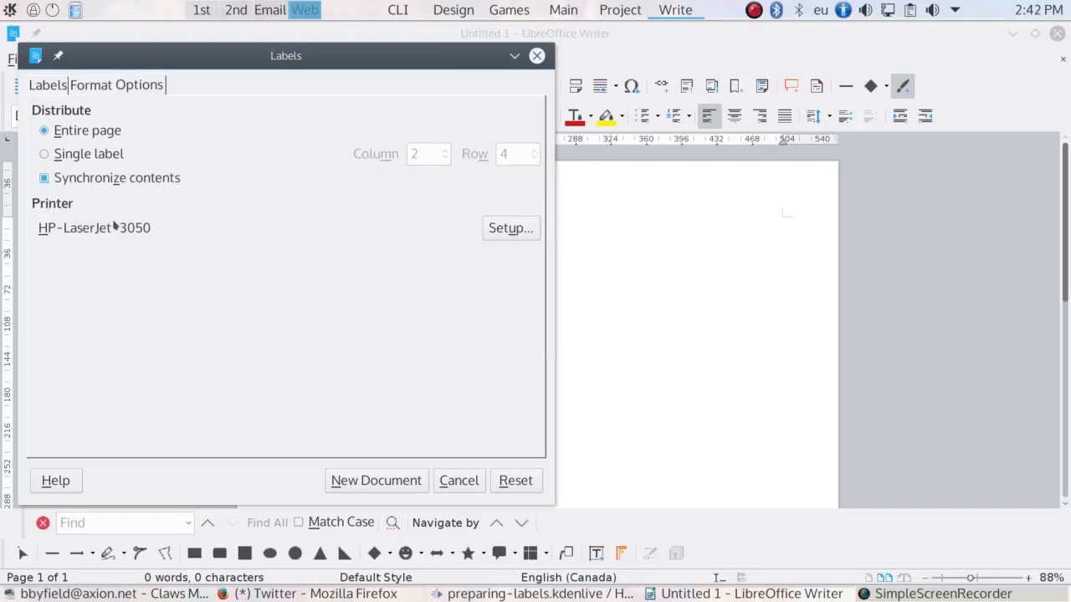
pyautogui.moveTo(174, 241)
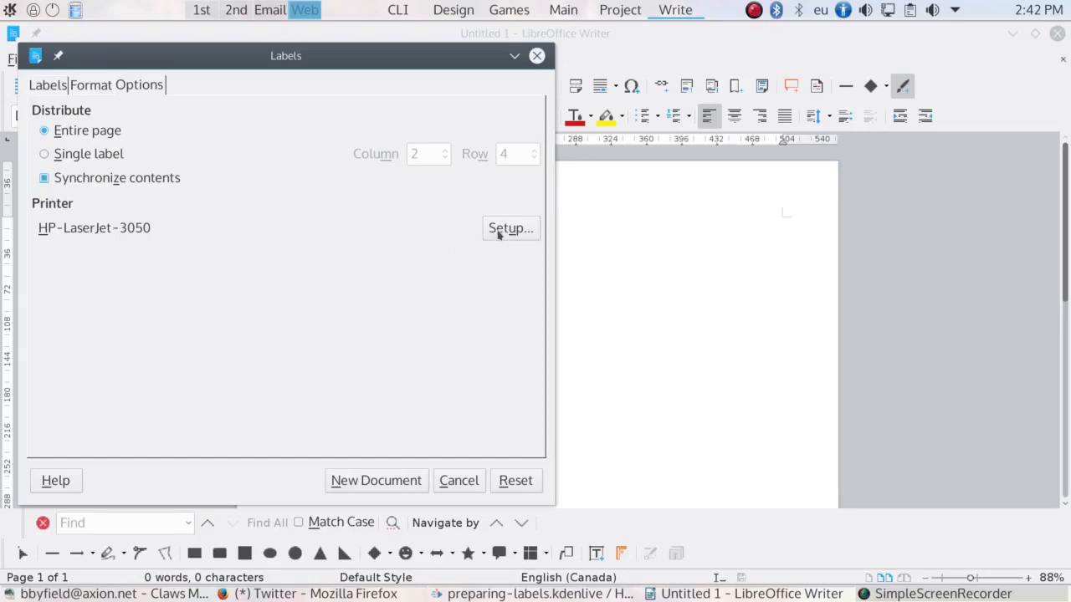
# Show the Printer Setup with the HP LaserJet 3050 as default printer.
pyautogui.click(510, 228)
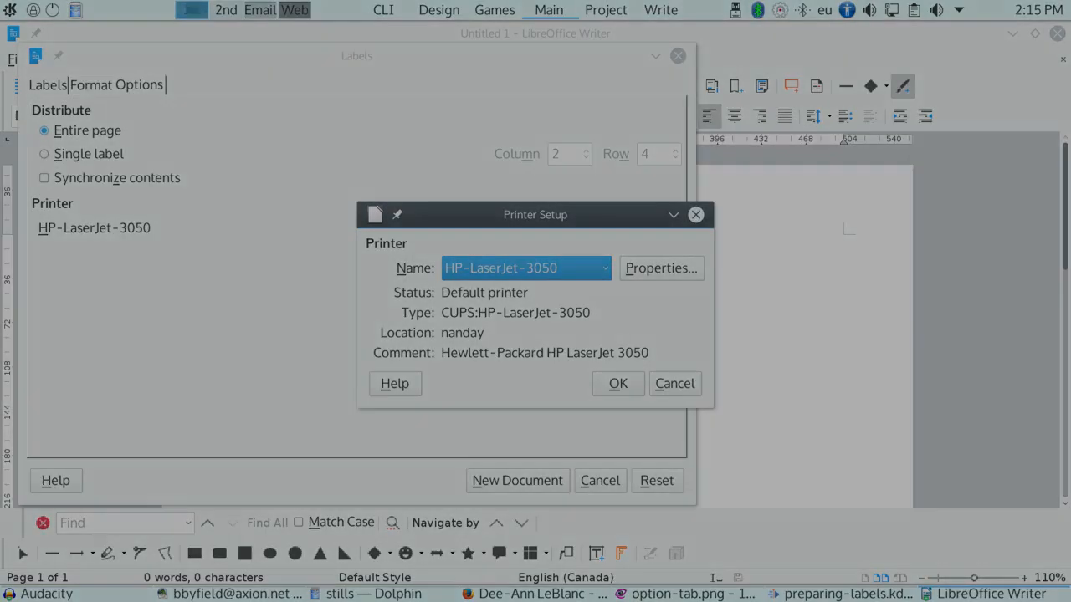
# Close Printer Setup and generate the new document of Avery 5159 address labels.
pyautogui.click(618, 383)
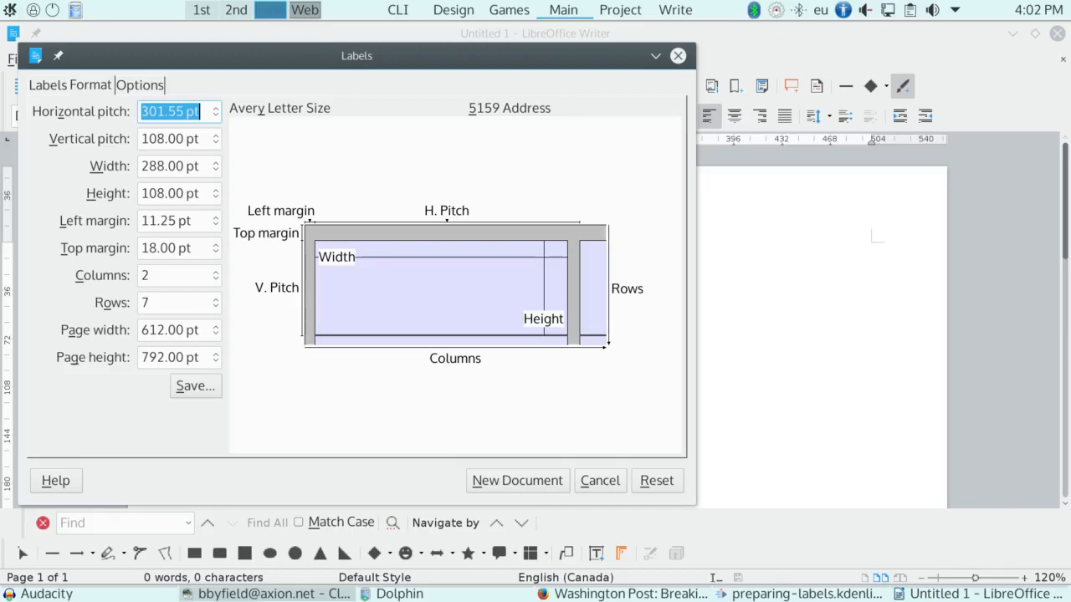
pyautogui.click(517, 481)
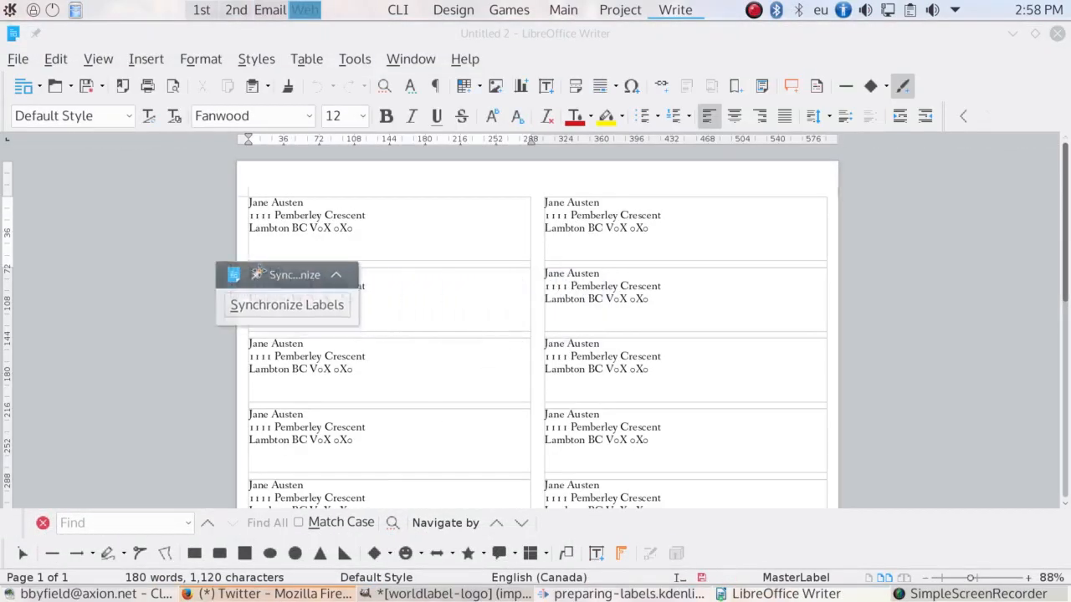
# Dismiss the write-protected warning and change the first label's 'Crescent' to 'Avenue'.
pyautogui.moveTo(287, 275); pyautogui.dragTo(137, 231)
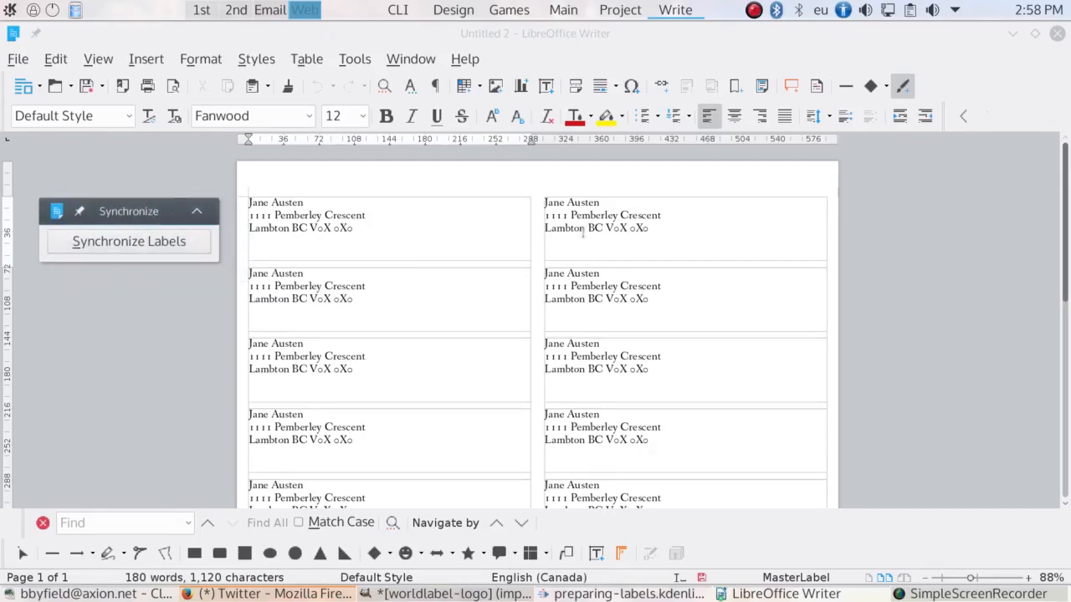
pyautogui.doubleClick(641, 214)
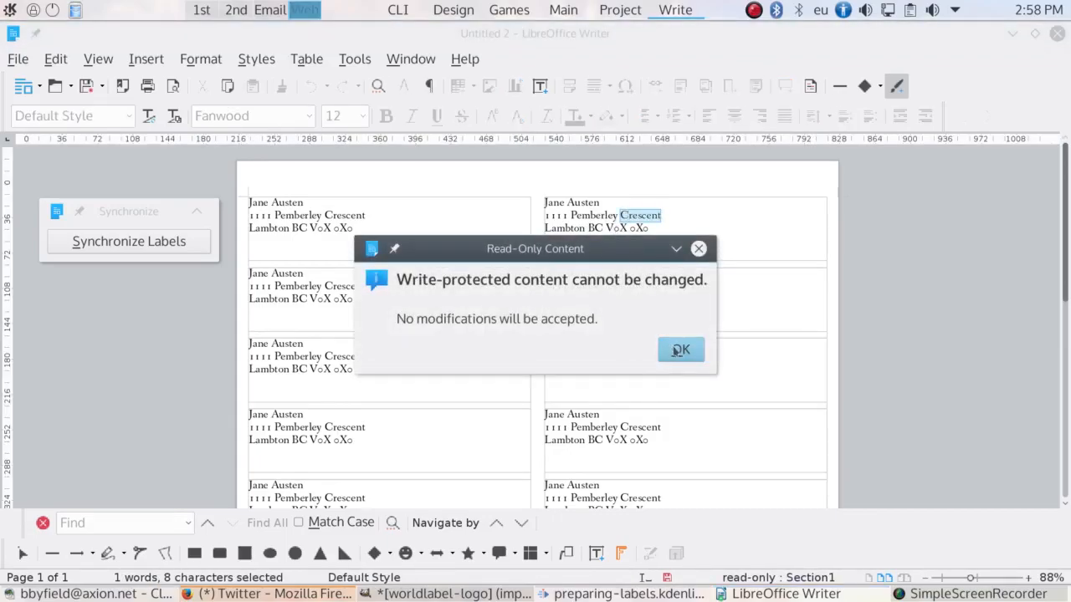
pyautogui.click(679, 350)
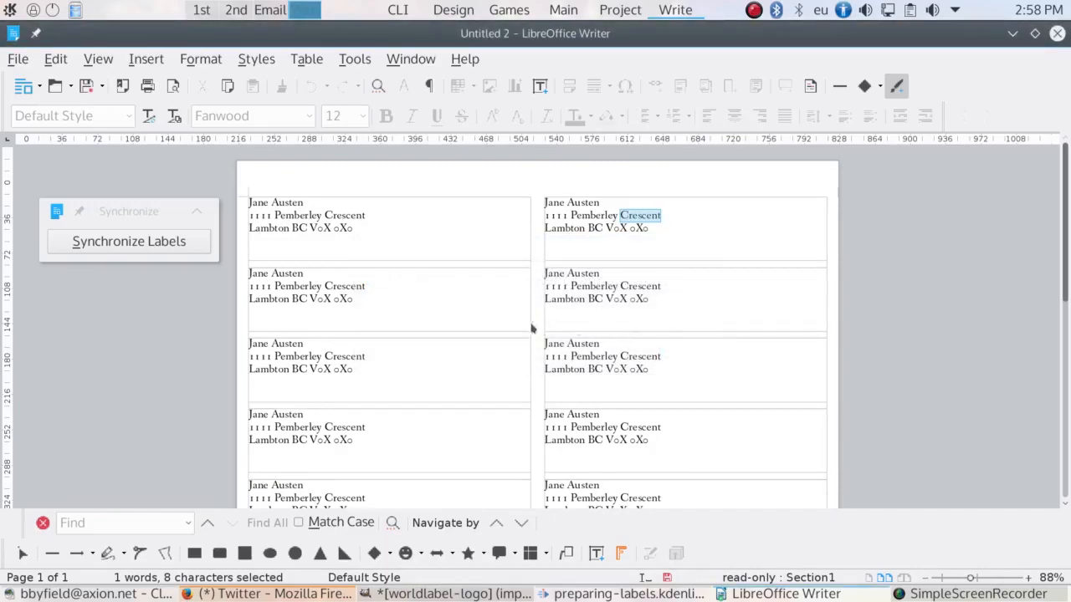
pyautogui.moveTo(326, 211)
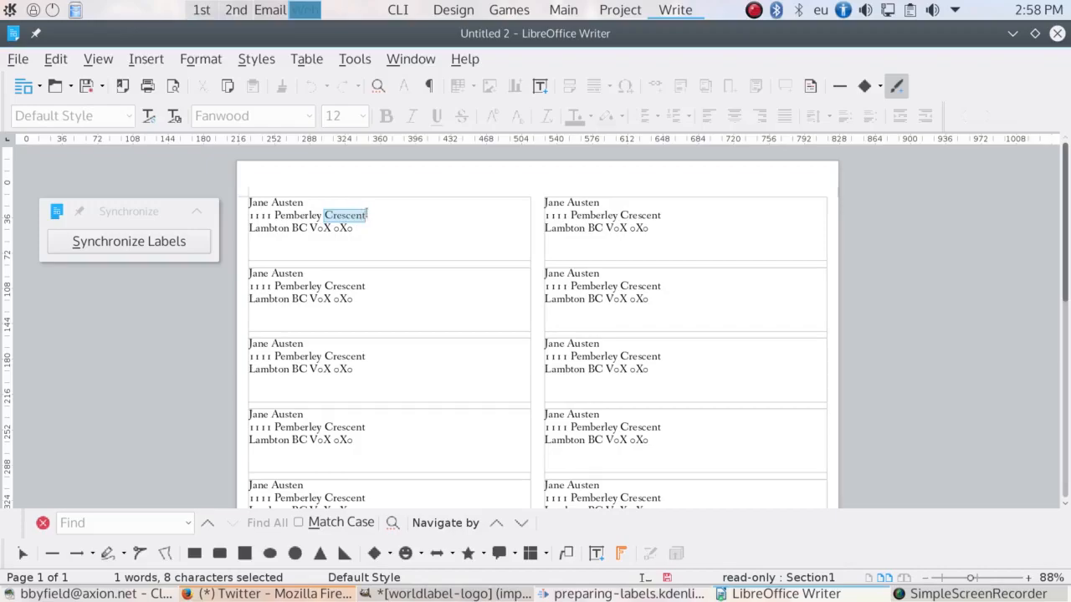
pyautogui.write('Aven')
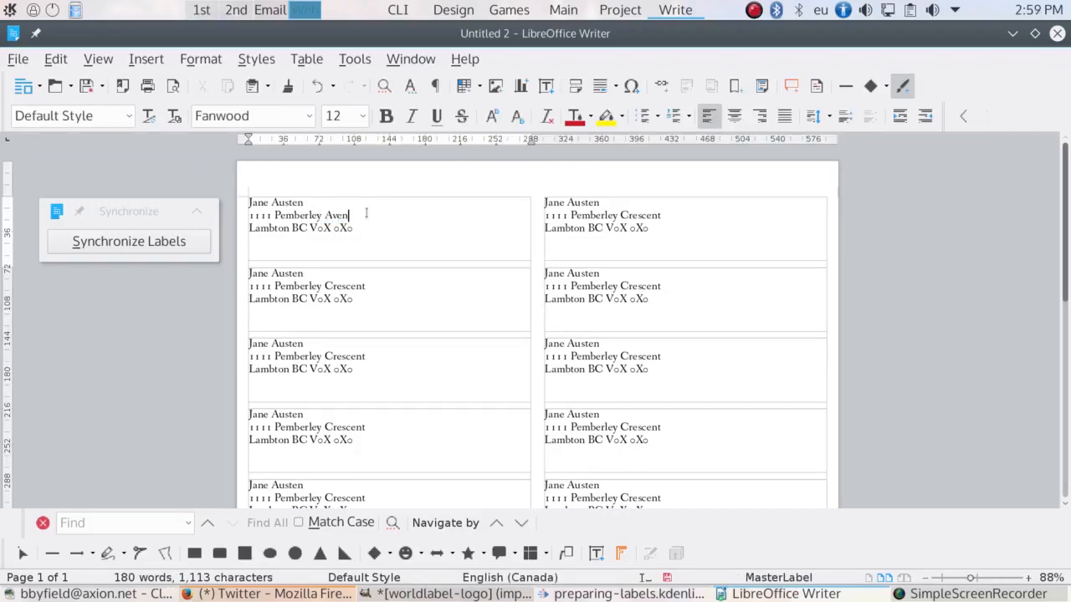
pyautogui.write('ue')
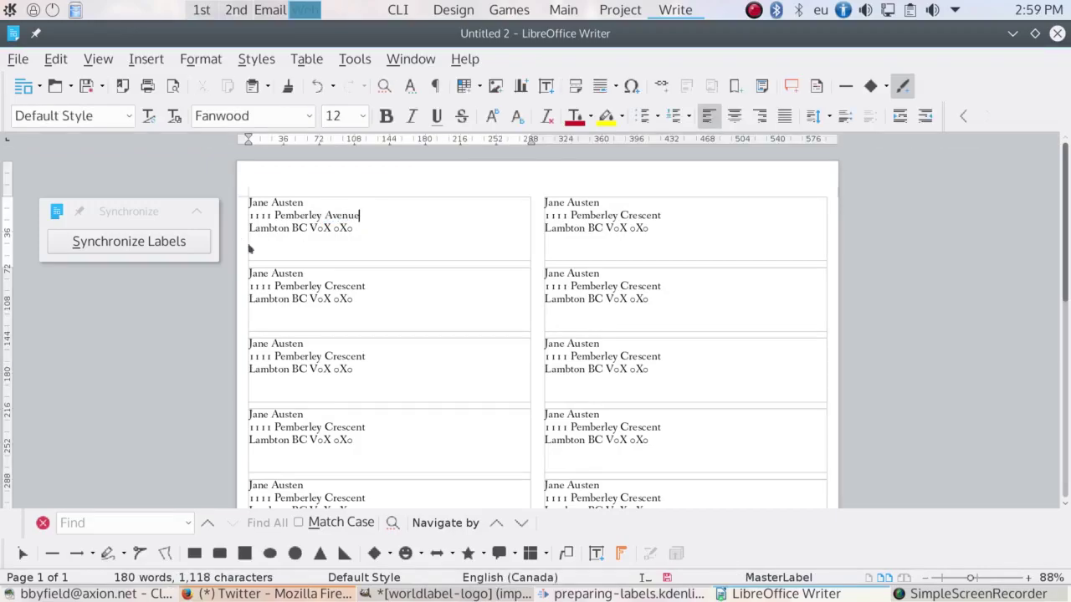
# Set the first label to Noto Sans and synchronize so every label shows Pemberley Avenue.
pyautogui.click(129, 240)
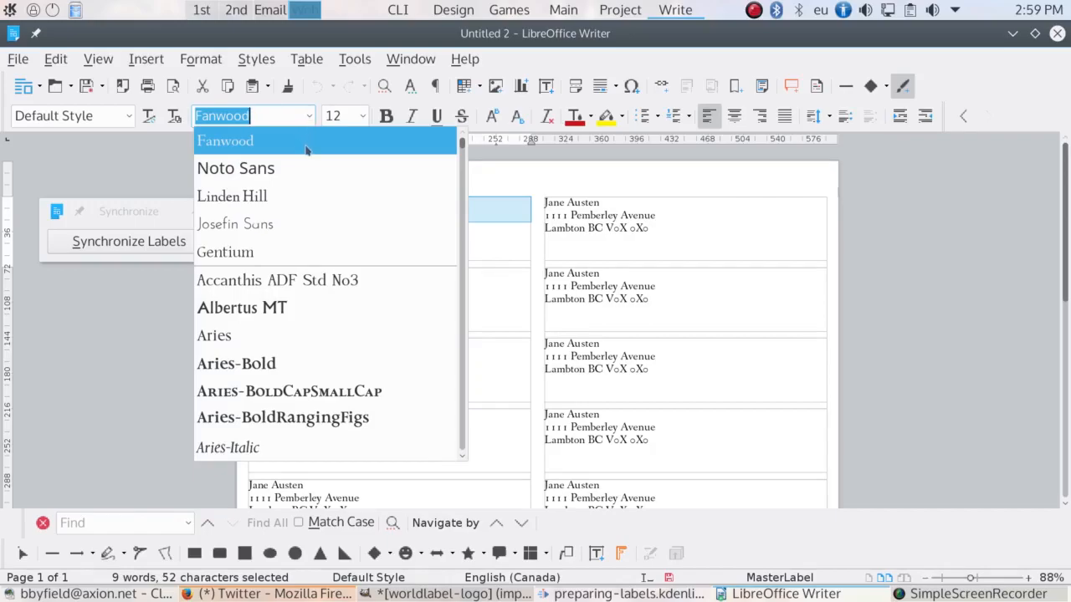
pyautogui.click(234, 167)
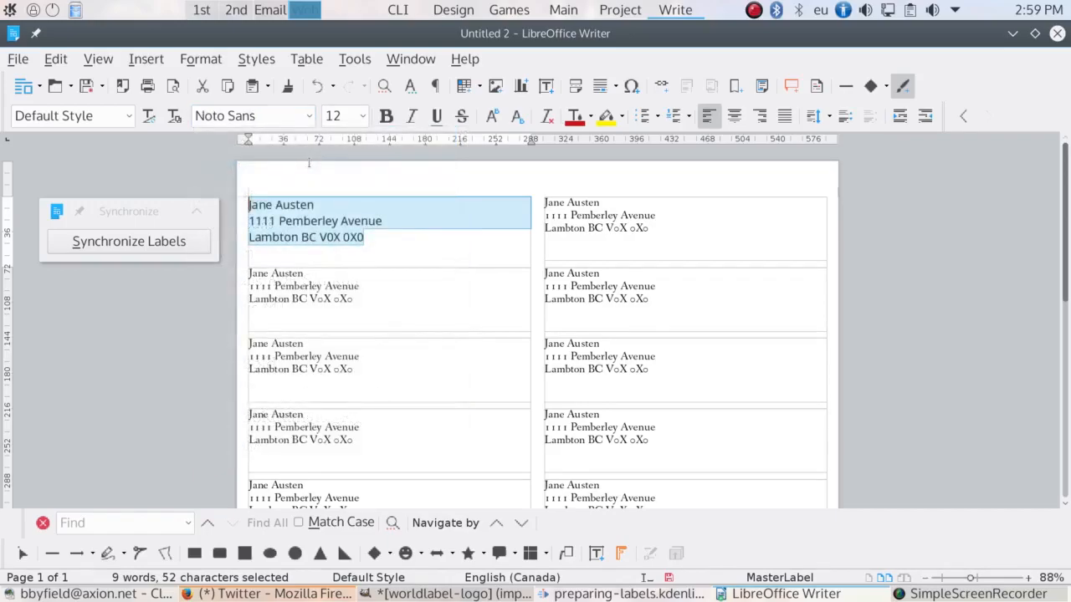
pyautogui.click(129, 241)
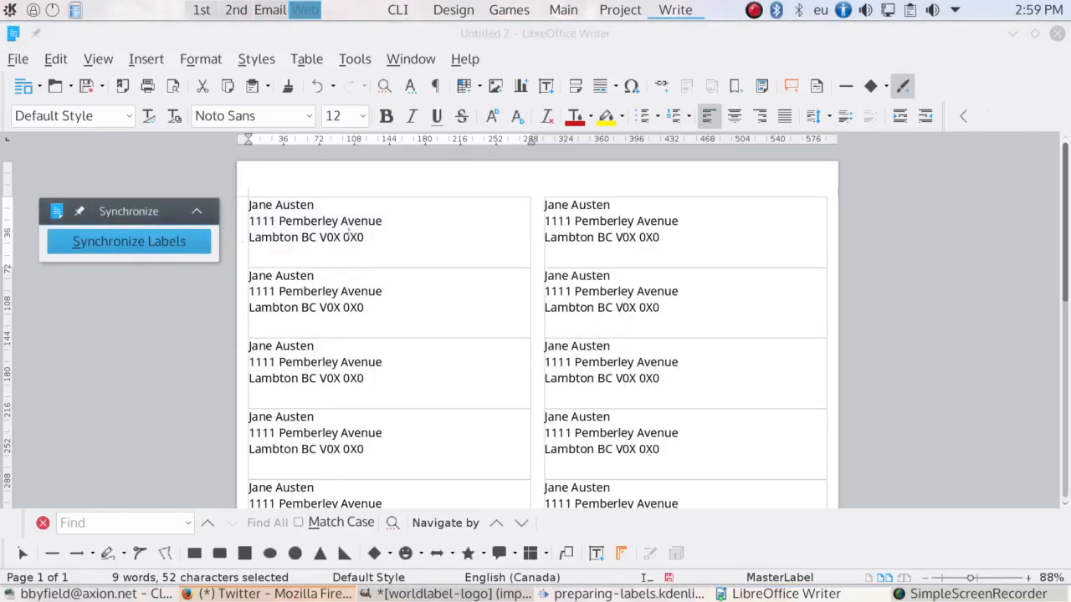
pyautogui.click(129, 241)
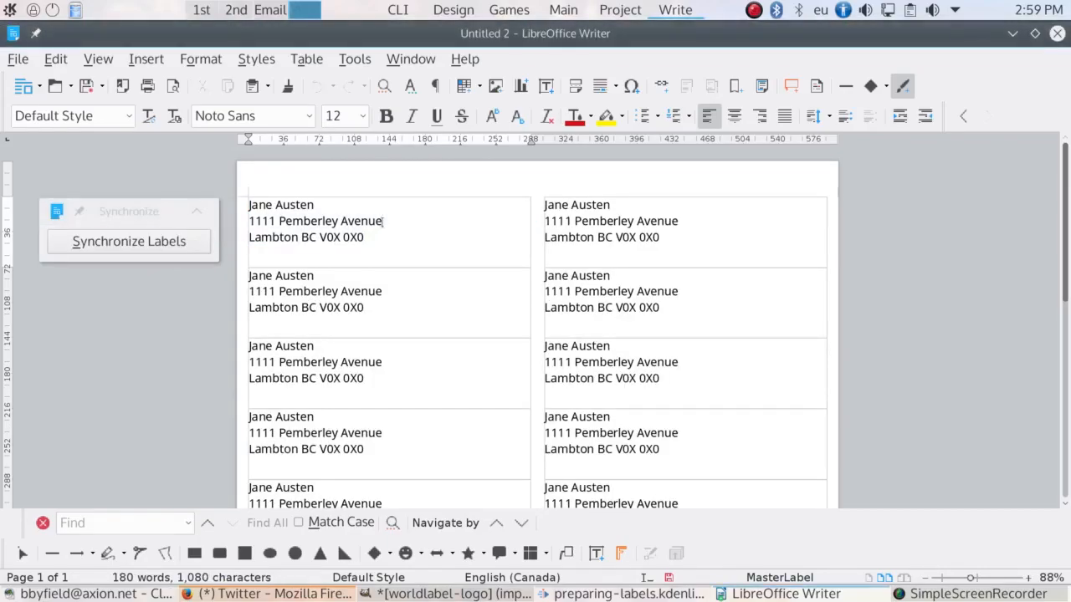
# Insert the small logo image and place it at the first label's top right.
pyautogui.click(55, 58)
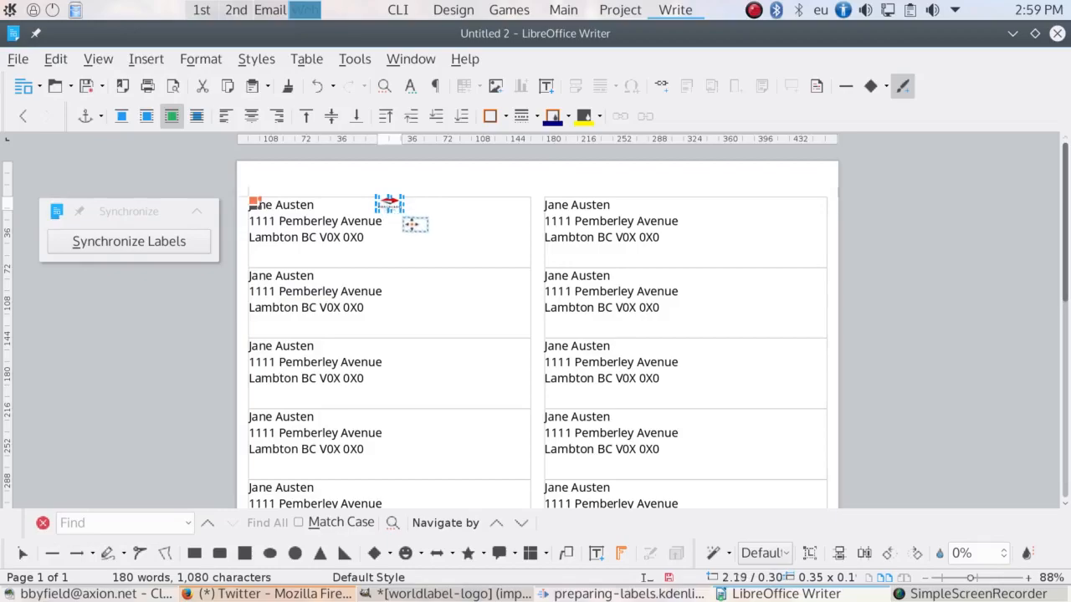
pyautogui.moveTo(415, 225); pyautogui.dragTo(493, 216)
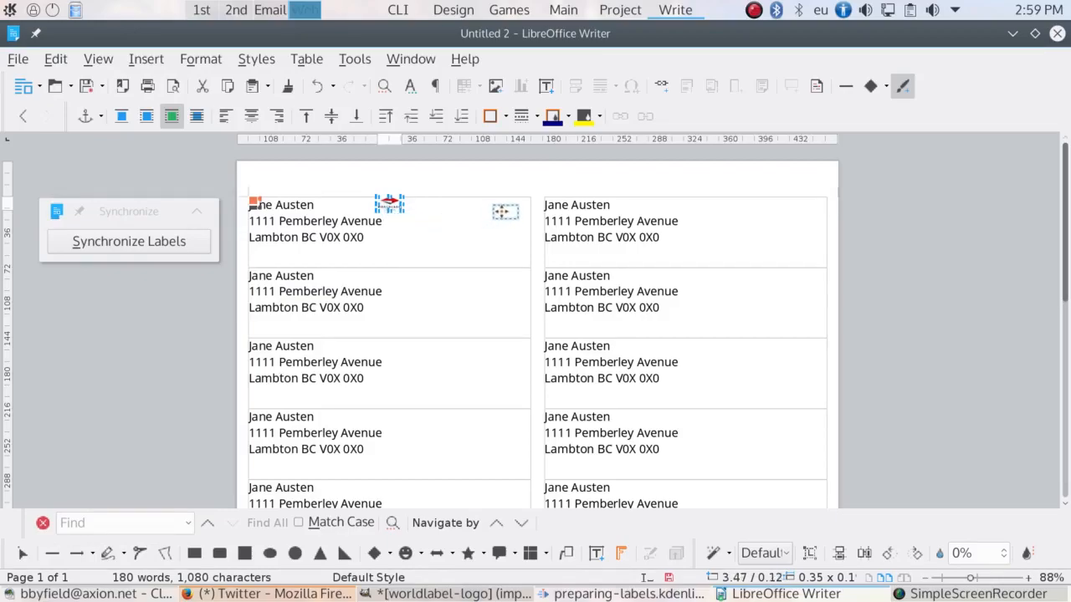
pyautogui.click(470, 254)
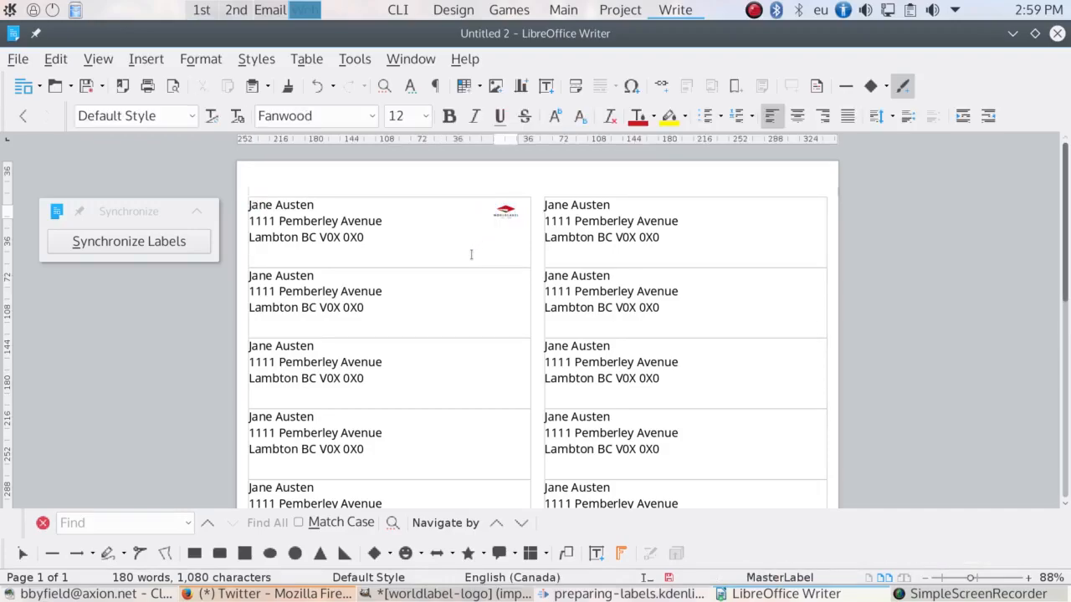
# Synchronize the logo onto every label and show the field-based label sheet.
pyautogui.click(129, 241)
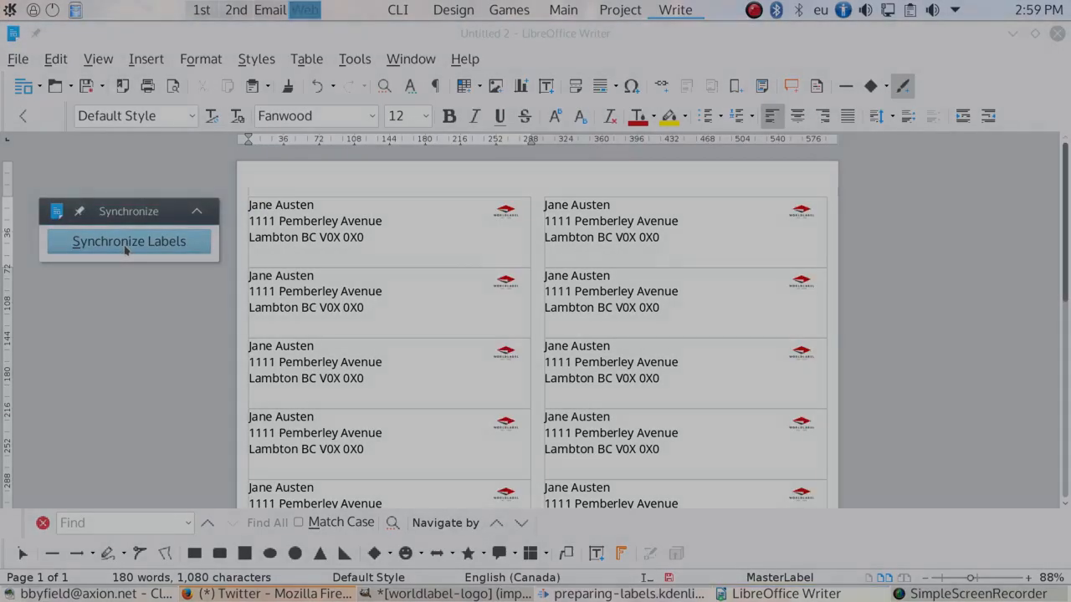
pyautogui.click(128, 241)
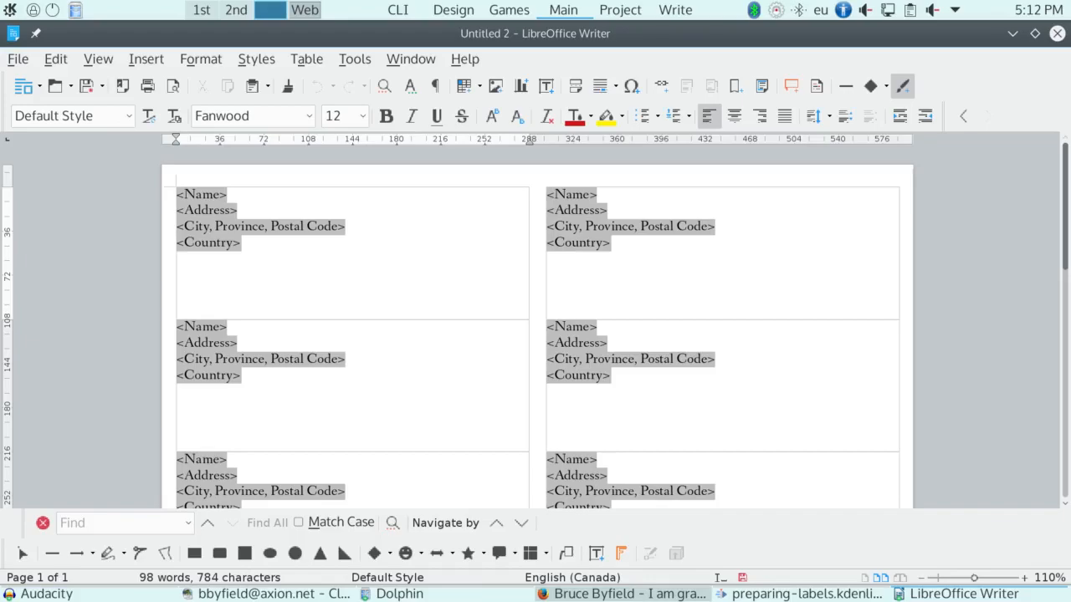